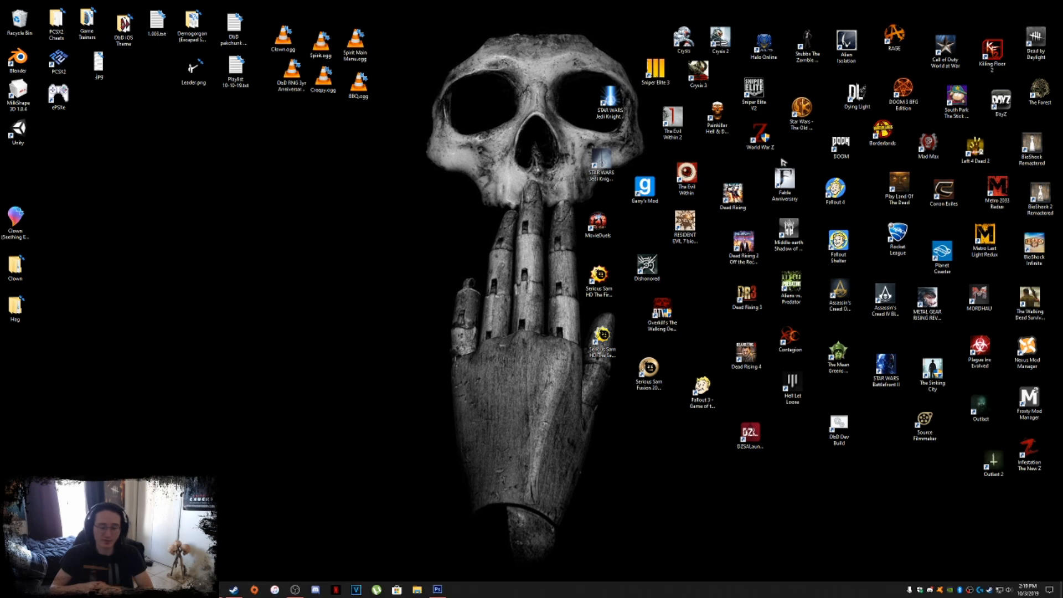
Step: Open the Clown, Game and Slashers folders on the way to the Outfit009 textures
{"action": "left_click", "coordinate": [193, 68]}
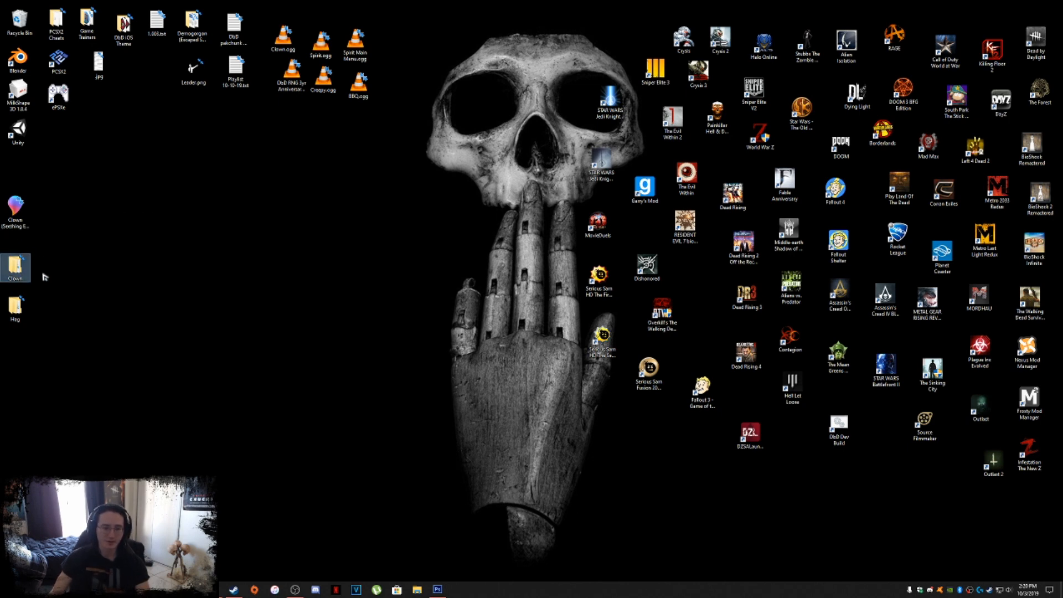
{"action": "double_click", "coordinate": [15, 255]}
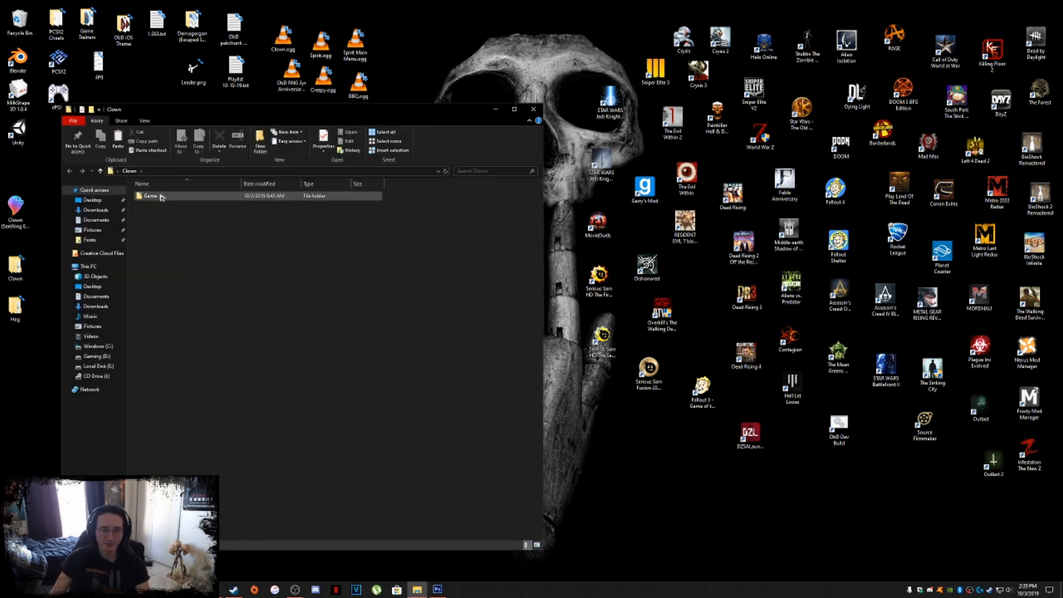
{"action": "double_click", "coordinate": [150, 196]}
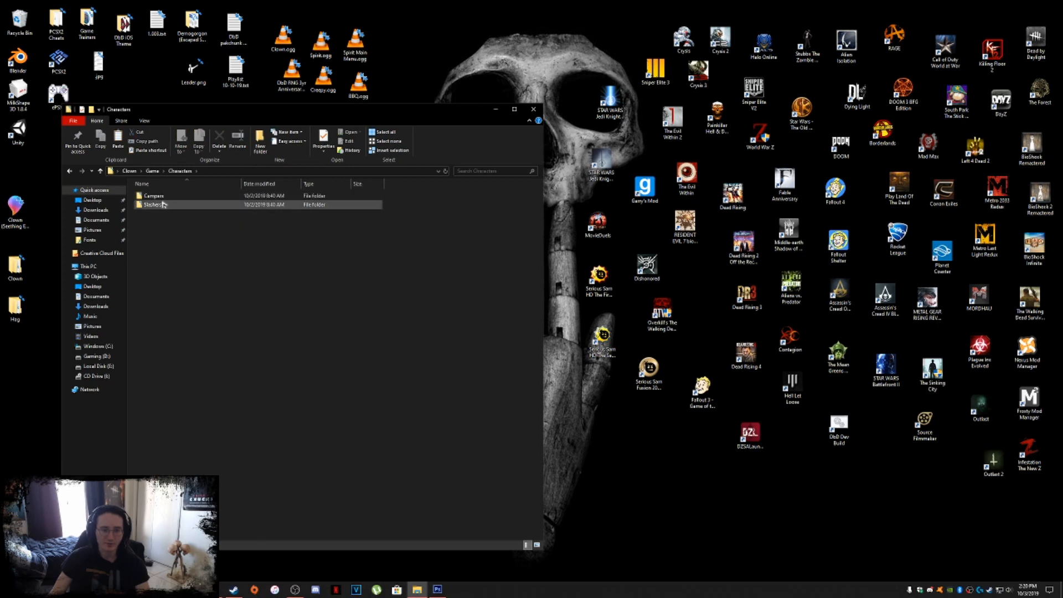
{"action": "double_click", "coordinate": [150, 204]}
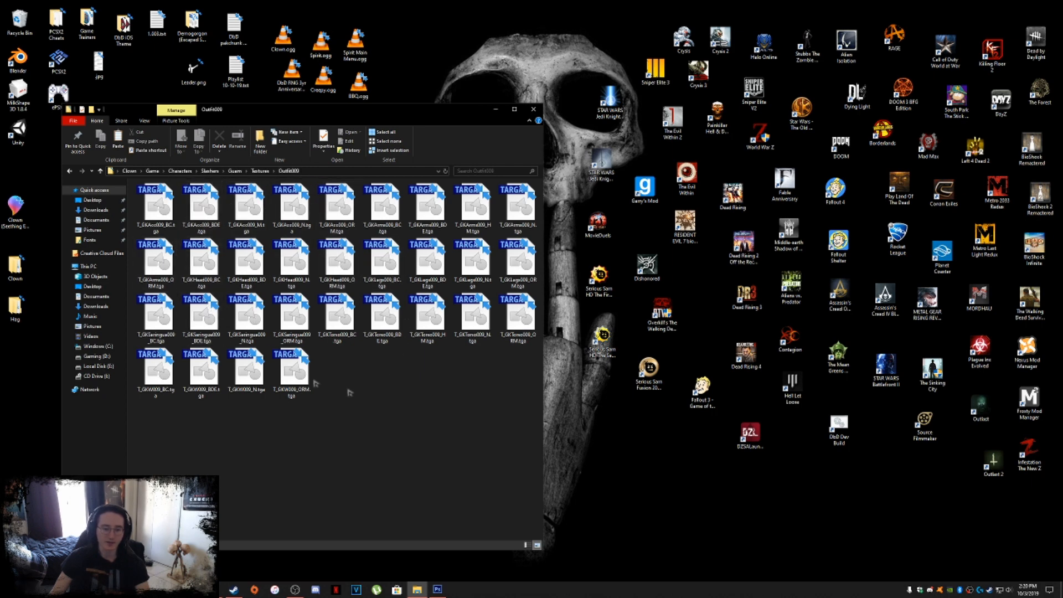
{"action": "mouse_move", "coordinate": [396, 381]}
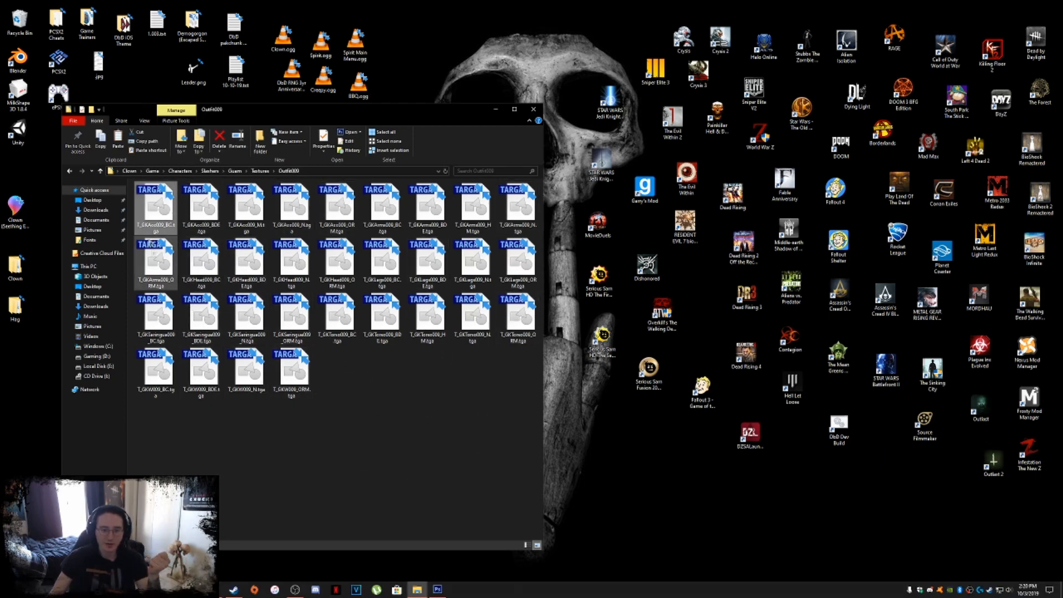
{"action": "mouse_move", "coordinate": [154, 203]}
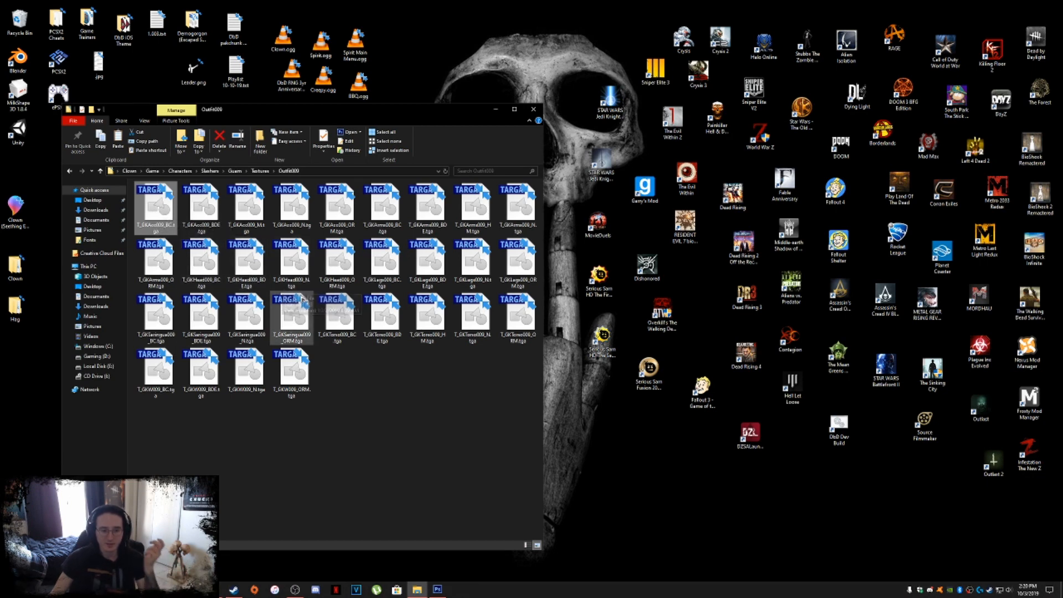
{"action": "mouse_move", "coordinate": [292, 302]}
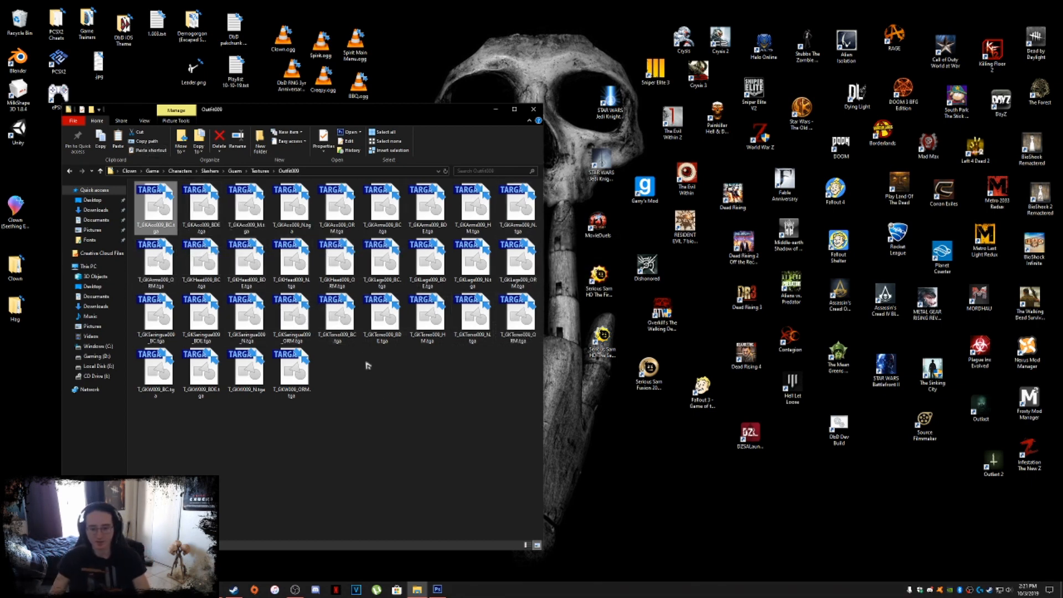
{"action": "mouse_move", "coordinate": [166, 231]}
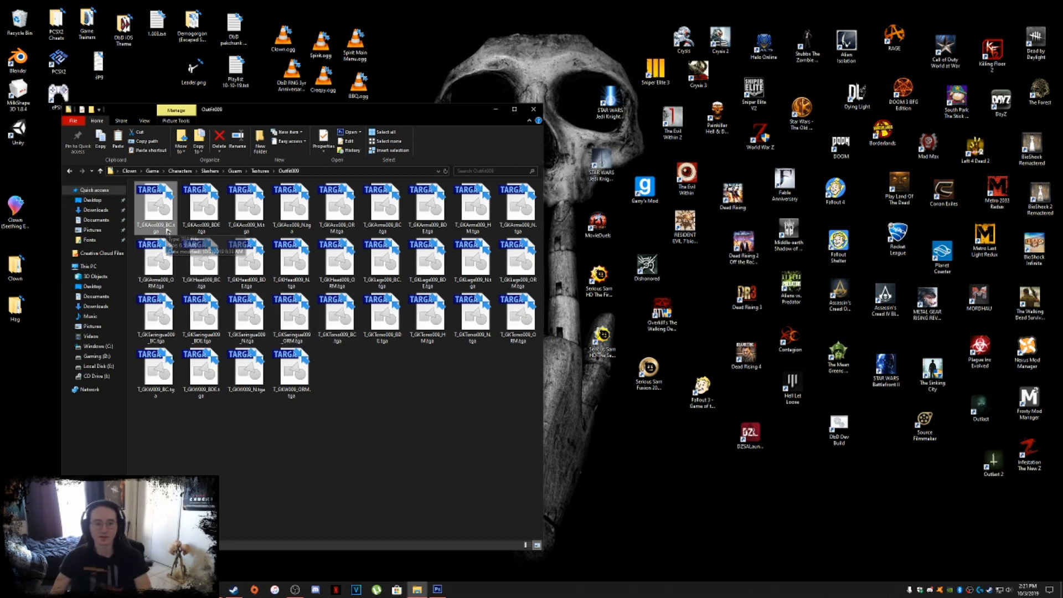
{"action": "mouse_move", "coordinate": [166, 233]}
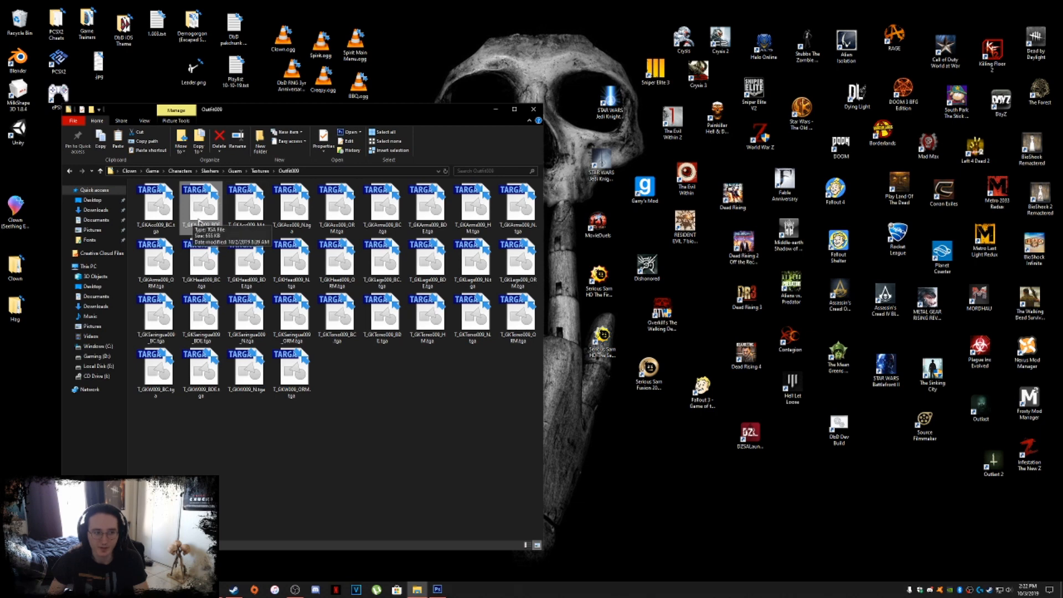
{"action": "left_click", "coordinate": [249, 201]}
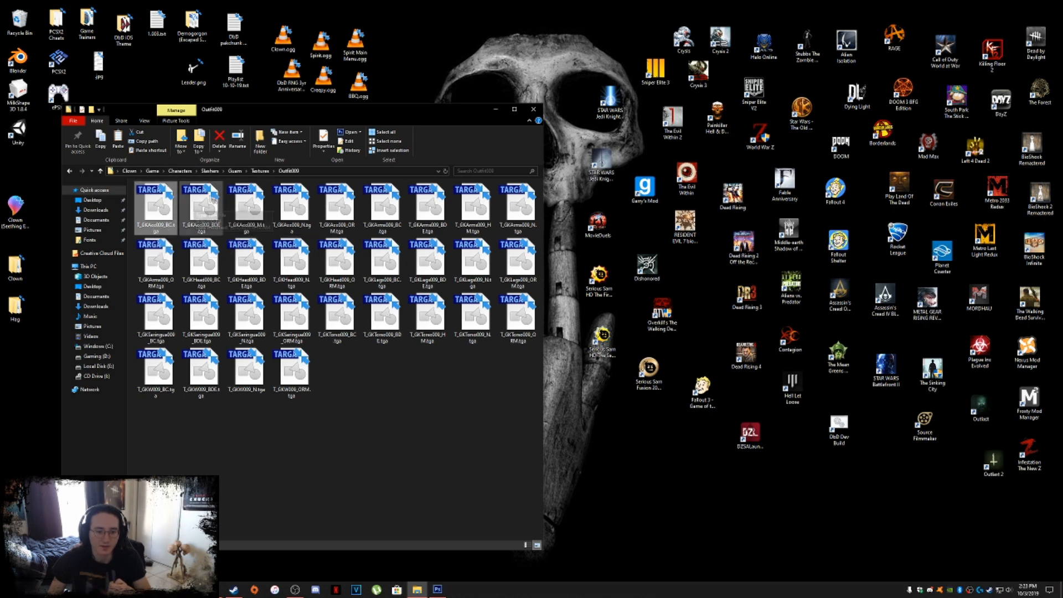
{"action": "left_click", "coordinate": [247, 203]}
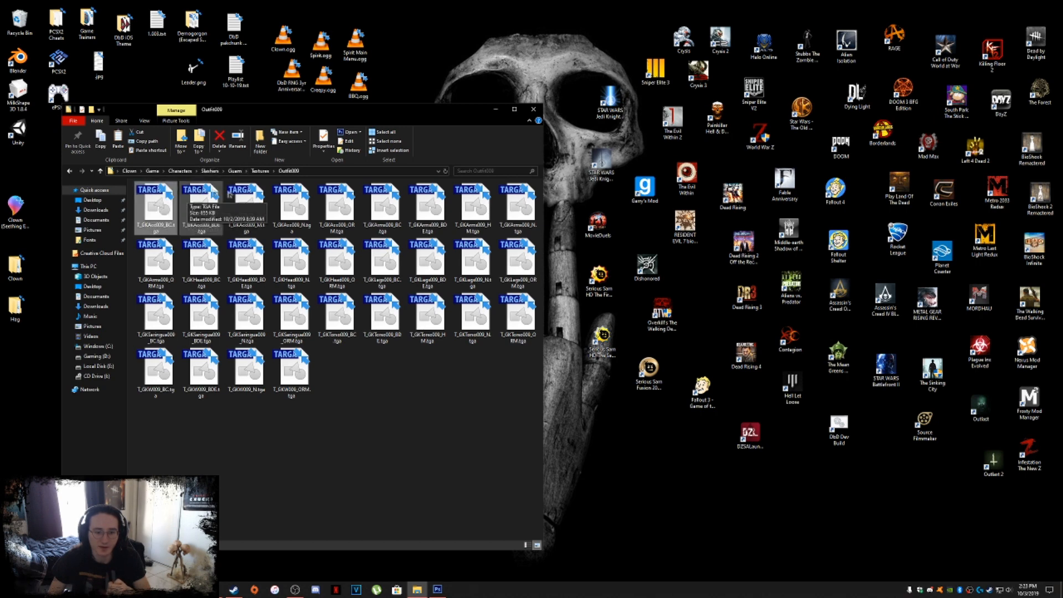
{"action": "mouse_move", "coordinate": [245, 197]}
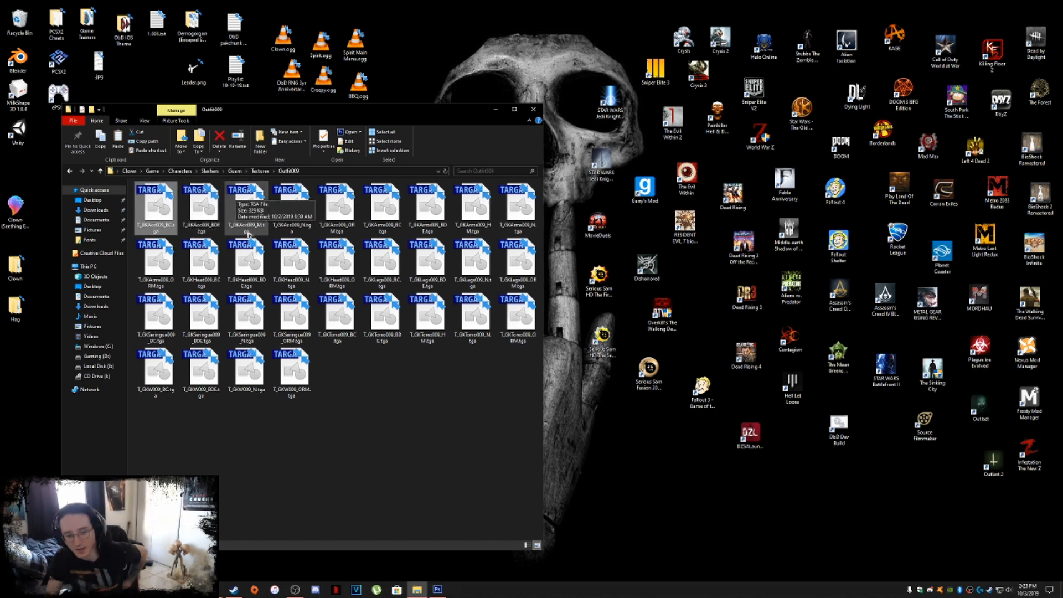
{"action": "mouse_move", "coordinate": [154, 204]}
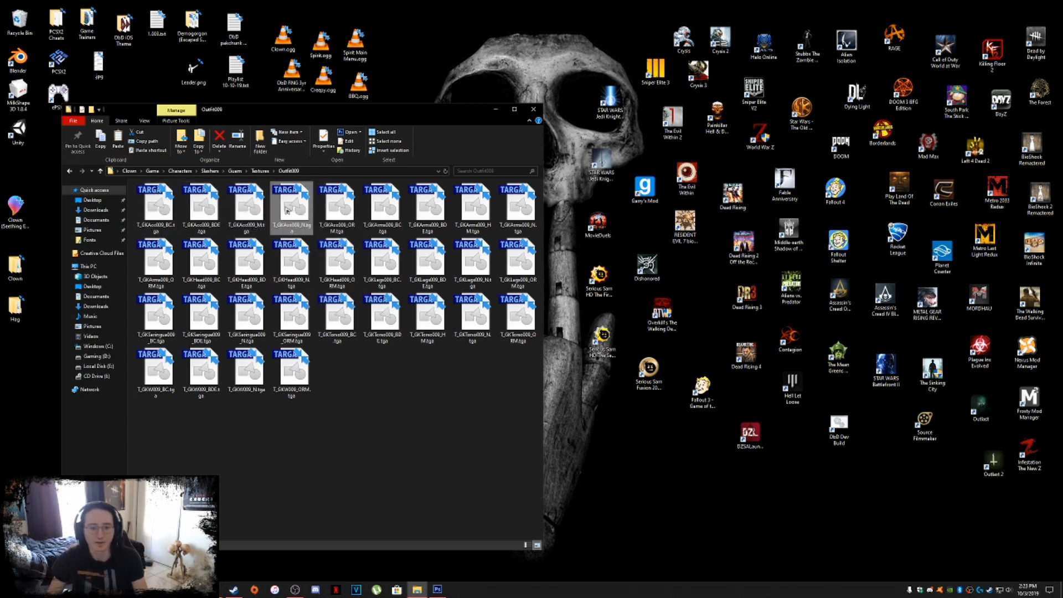
{"action": "mouse_move", "coordinate": [291, 210]}
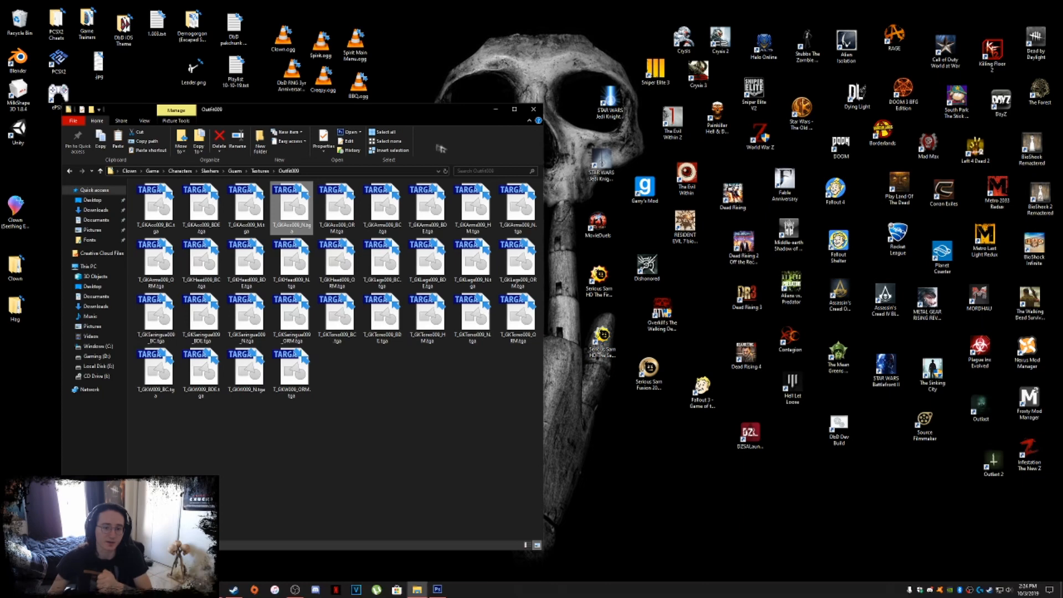
Step: Select the accessory base colour texture in the Outfit009 folder
{"action": "left_click", "coordinate": [154, 204]}
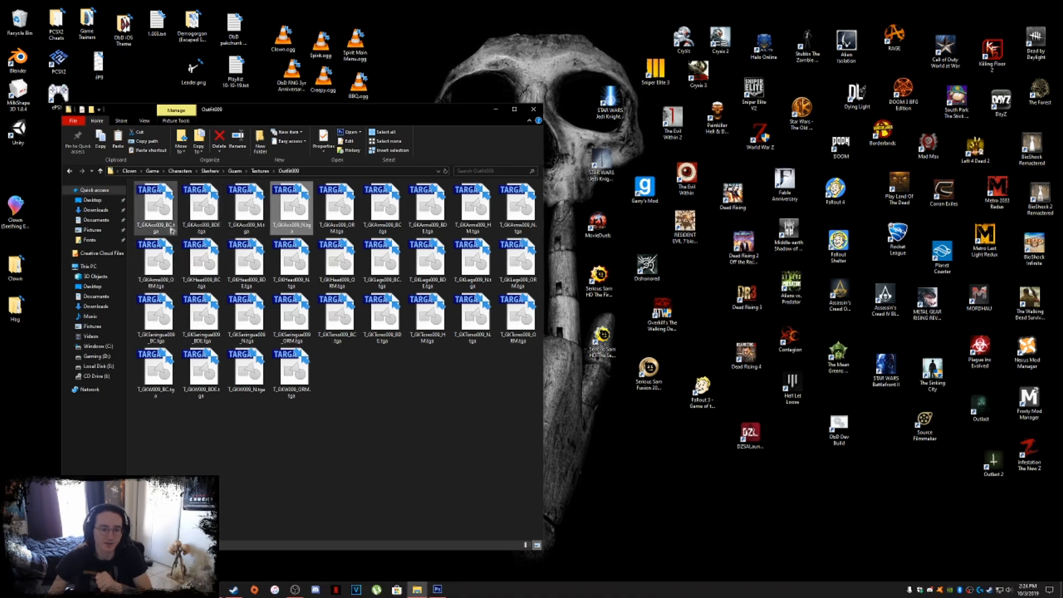
{"action": "mouse_move", "coordinate": [379, 203]}
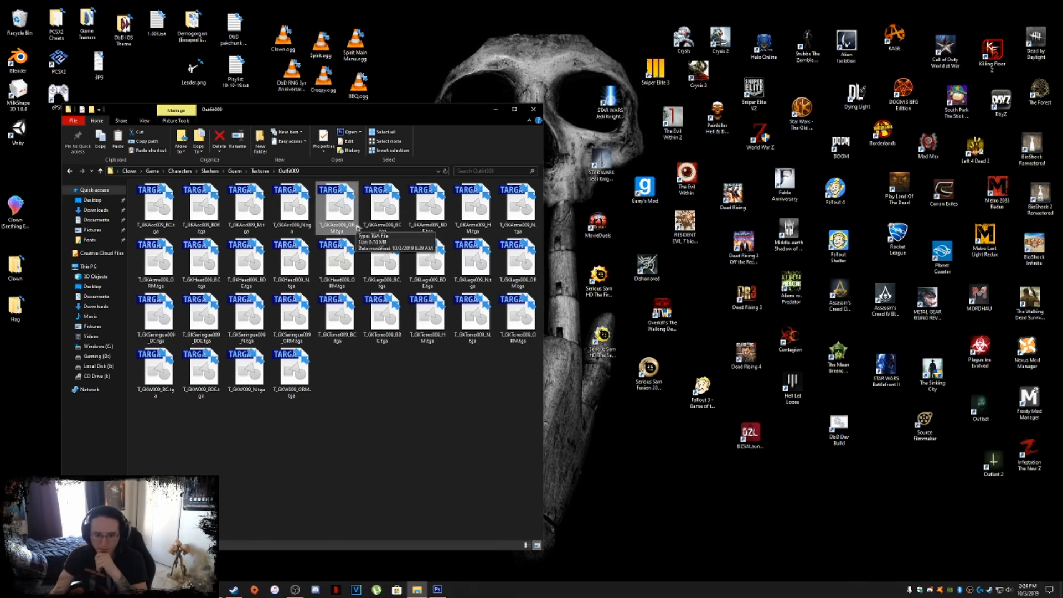
{"action": "mouse_move", "coordinate": [381, 203]}
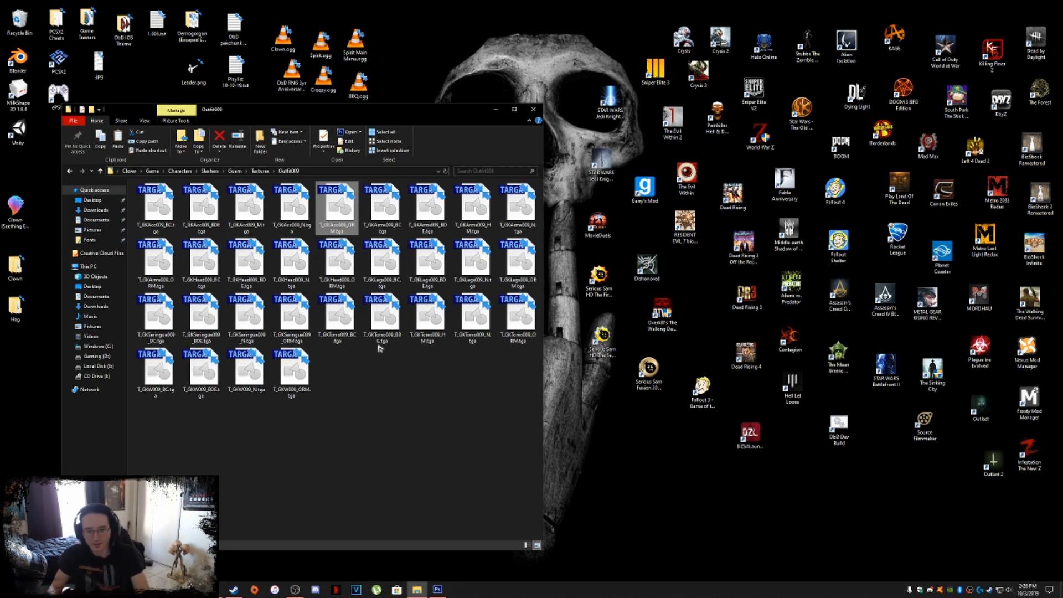
{"action": "mouse_move", "coordinate": [345, 346]}
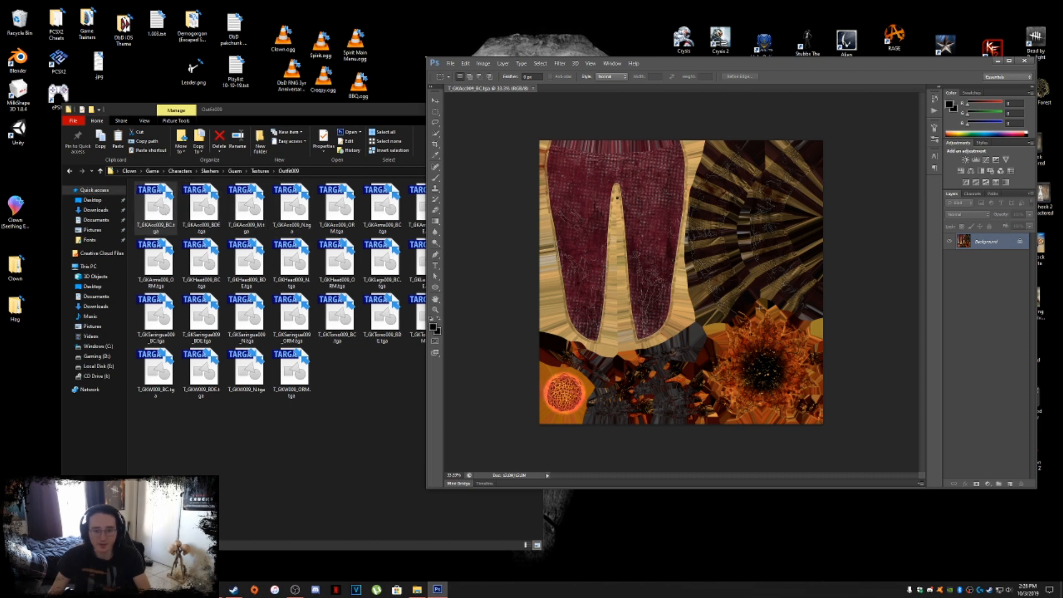
Step: Paste the T_GKAcc009_M mask into T_GKAcc009_BC.tga as a layer above Background
{"action": "left_click", "coordinate": [247, 260]}
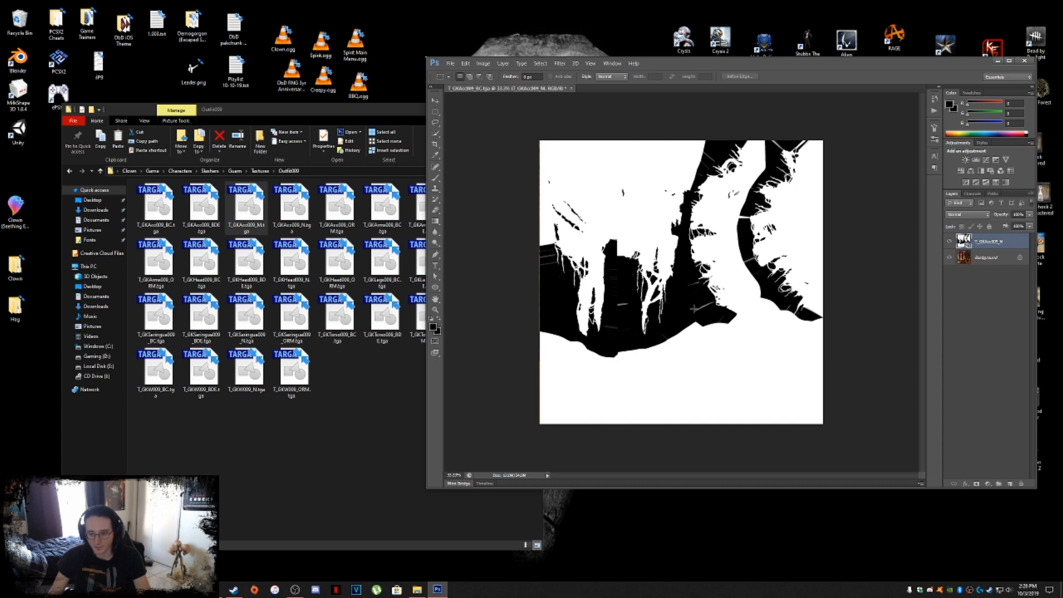
{"action": "mouse_move", "coordinate": [708, 151]}
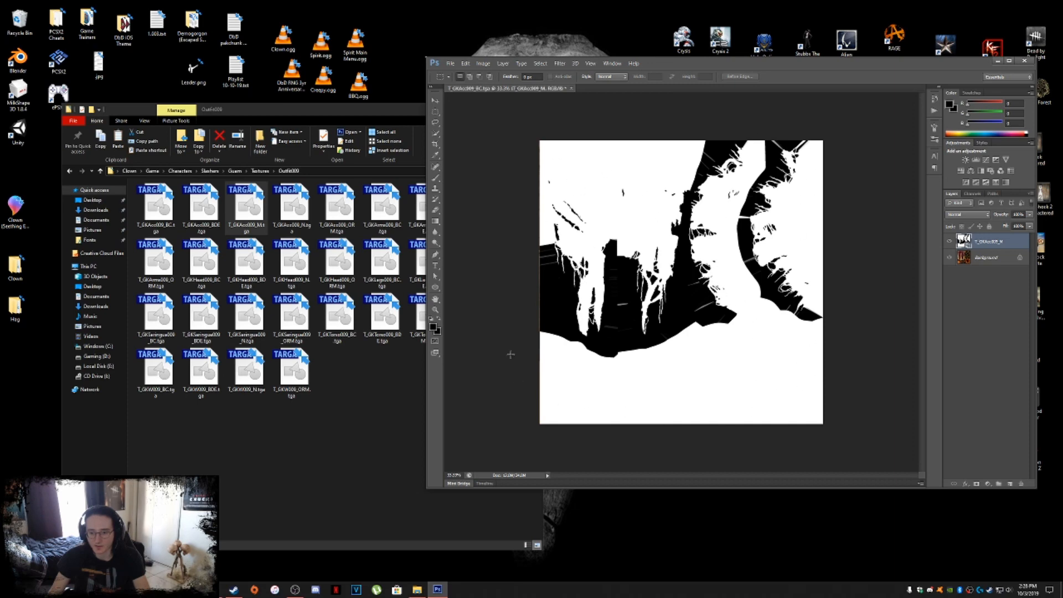
{"action": "mouse_move", "coordinate": [853, 203]}
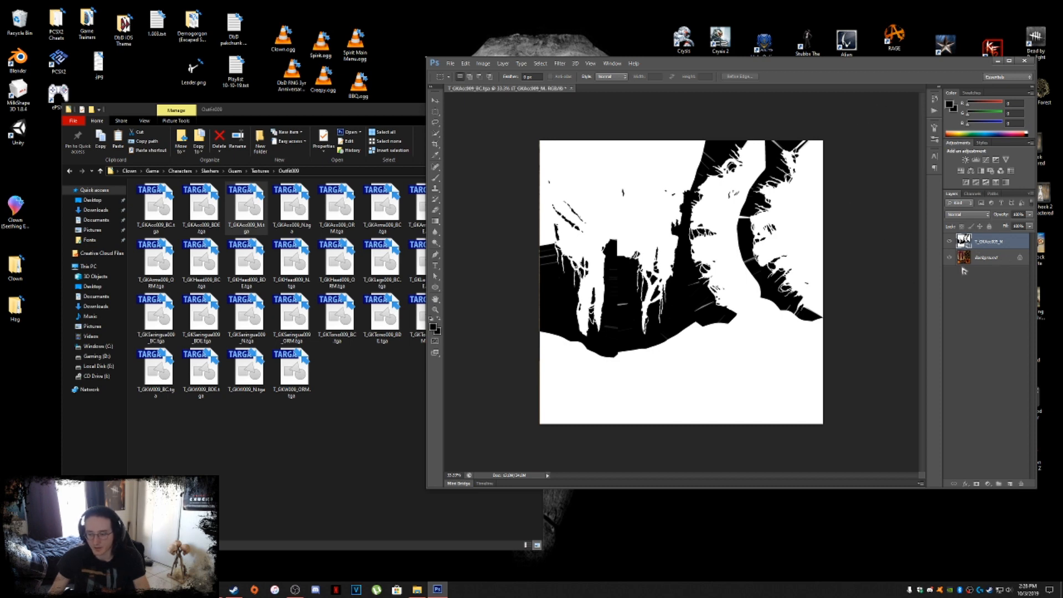
Step: Duplicate the Background layer and select the new Background copy layer
{"action": "left_click", "coordinate": [986, 258]}
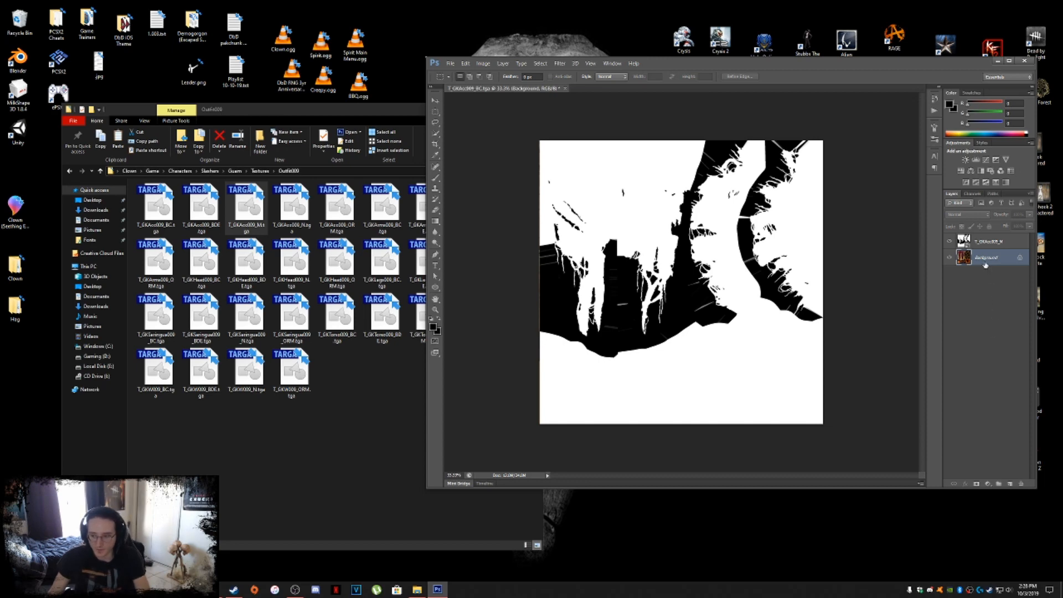
{"action": "mouse_move", "coordinate": [986, 266]}
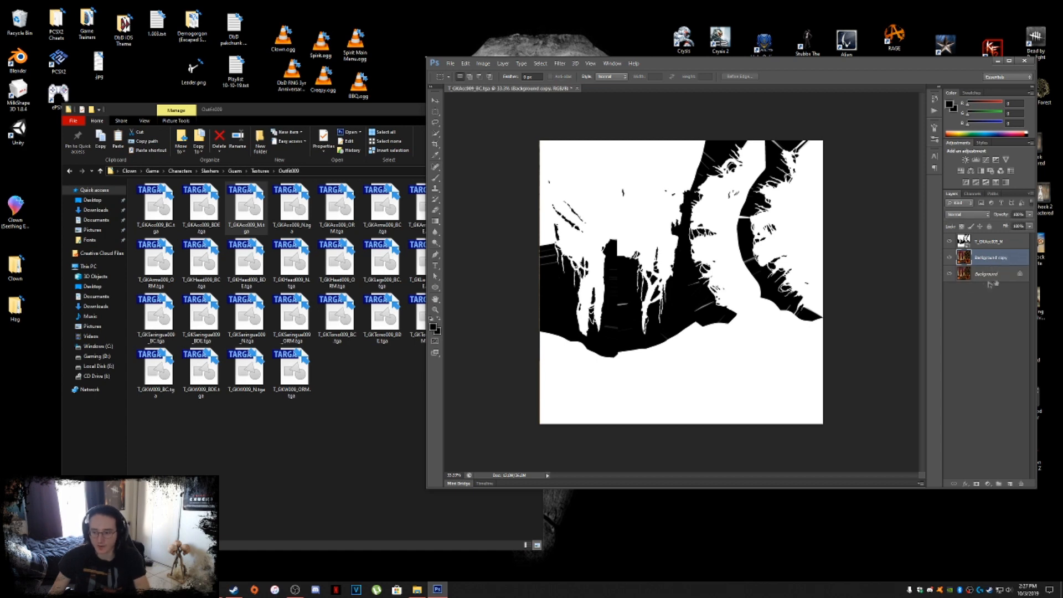
{"action": "left_click", "coordinate": [984, 274]}
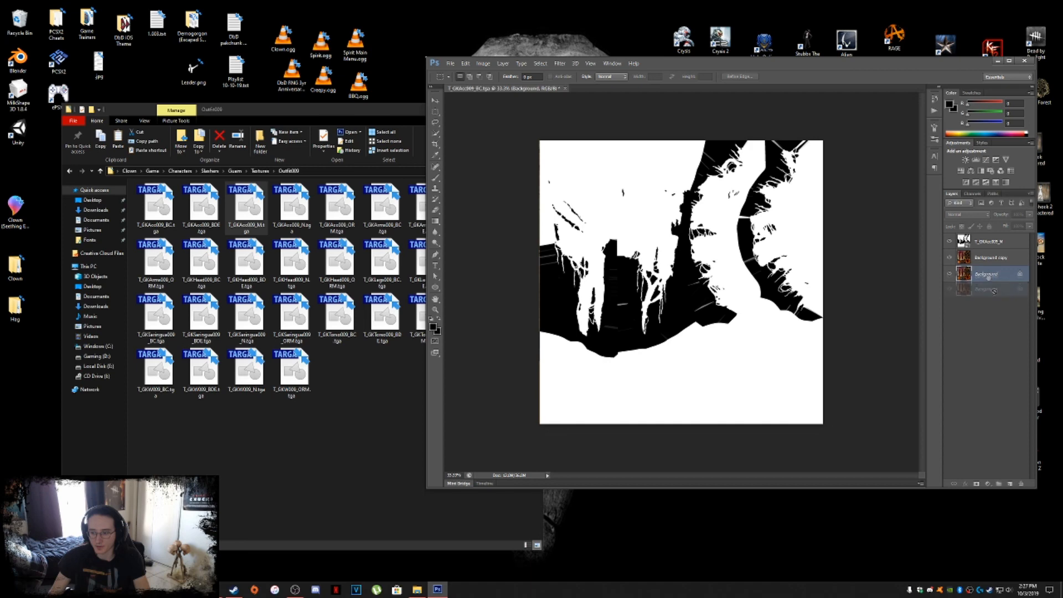
{"action": "left_click", "coordinate": [987, 273]}
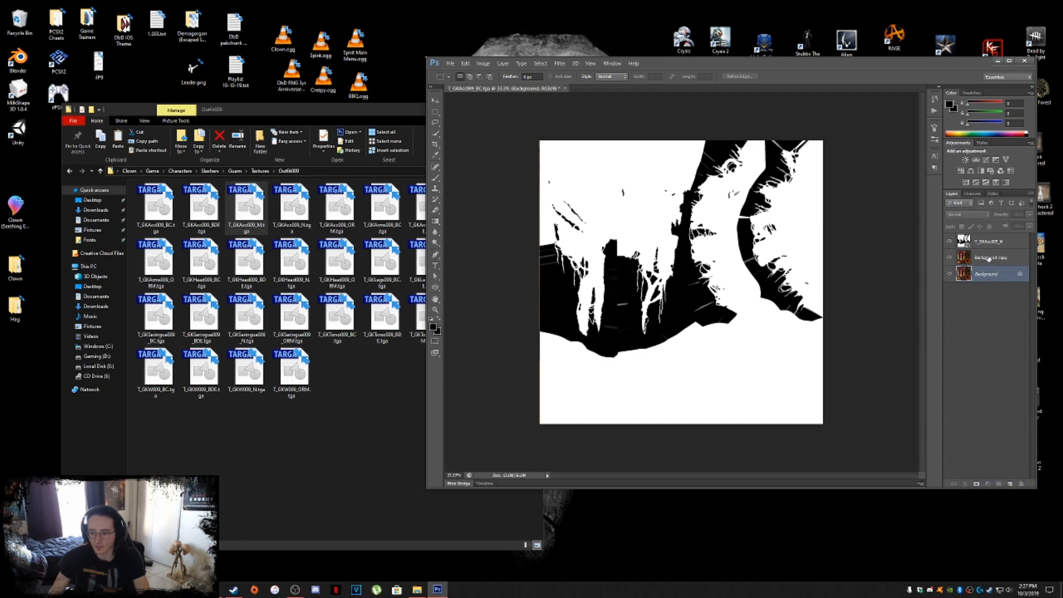
{"action": "left_click", "coordinate": [986, 257]}
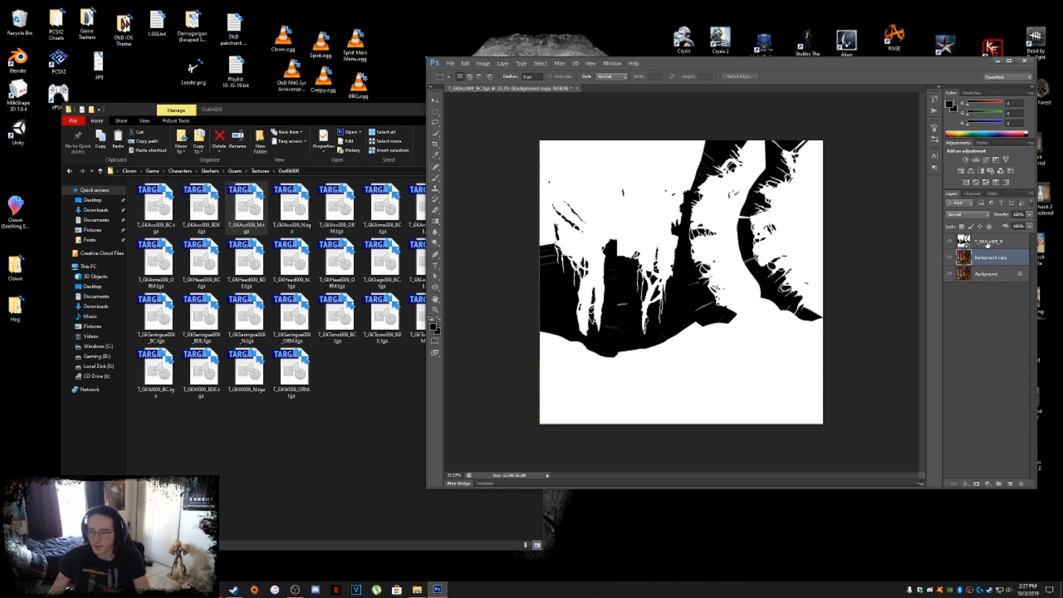
Step: Fill a new Alpha 1 channel with the mask and apply Levels to it
{"action": "left_click", "coordinate": [972, 194]}
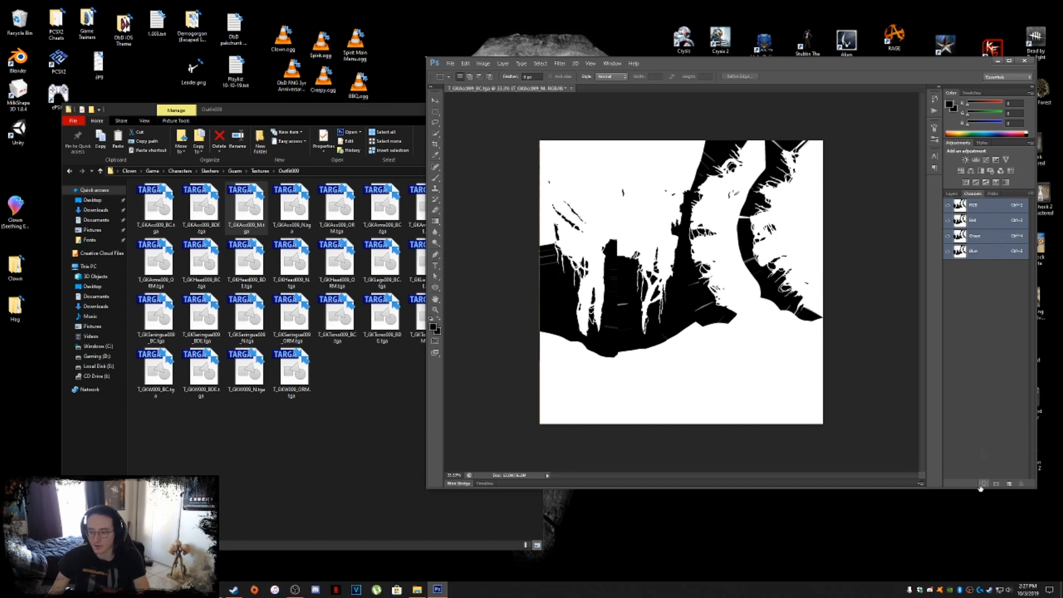
{"action": "mouse_move", "coordinate": [982, 487]}
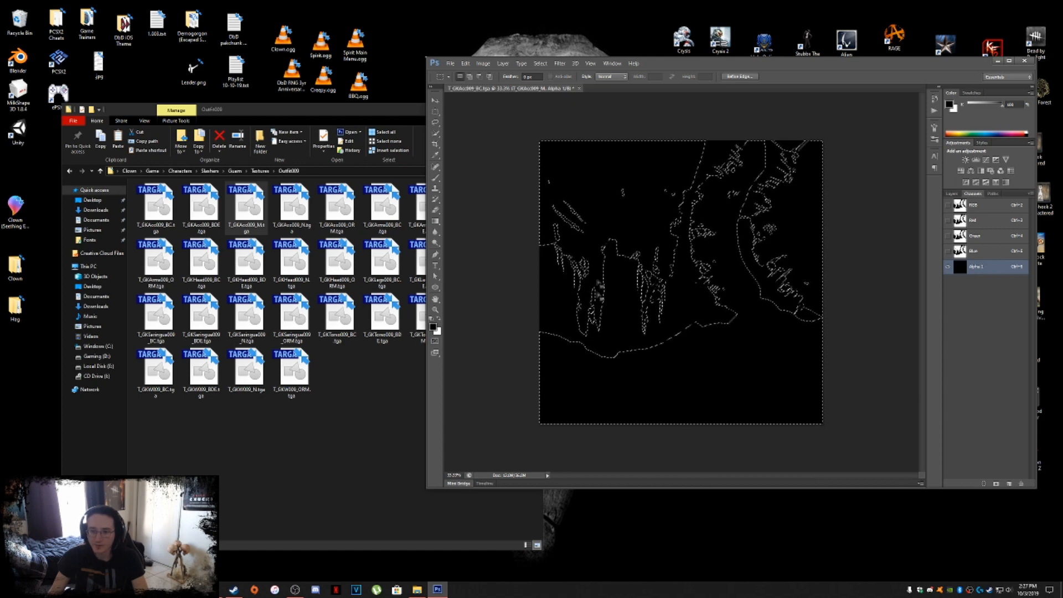
{"action": "left_click", "coordinate": [482, 63]}
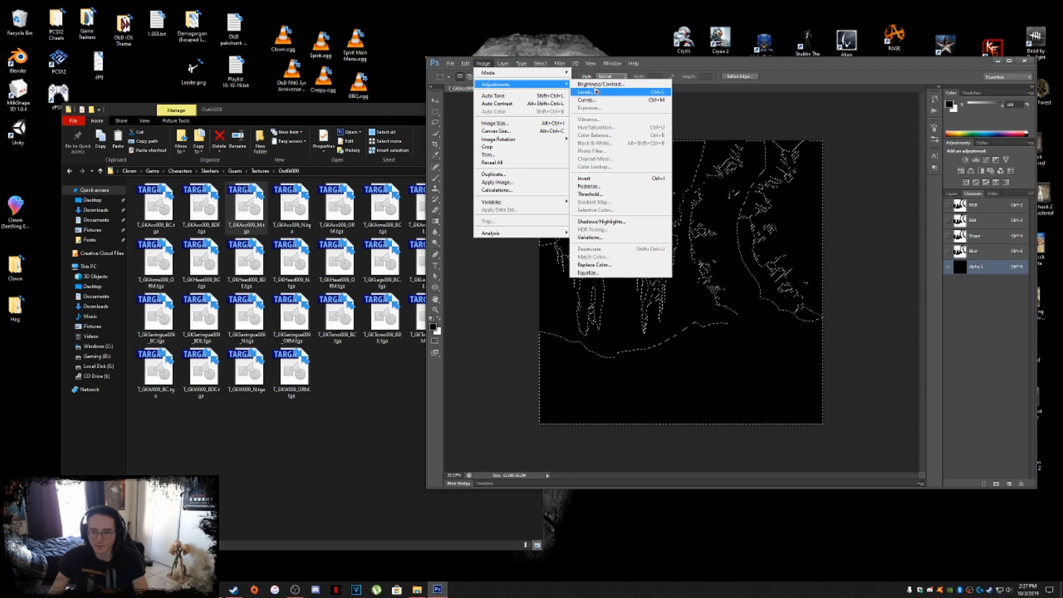
{"action": "left_click", "coordinate": [586, 92]}
{"action": "type", "text": "255"}
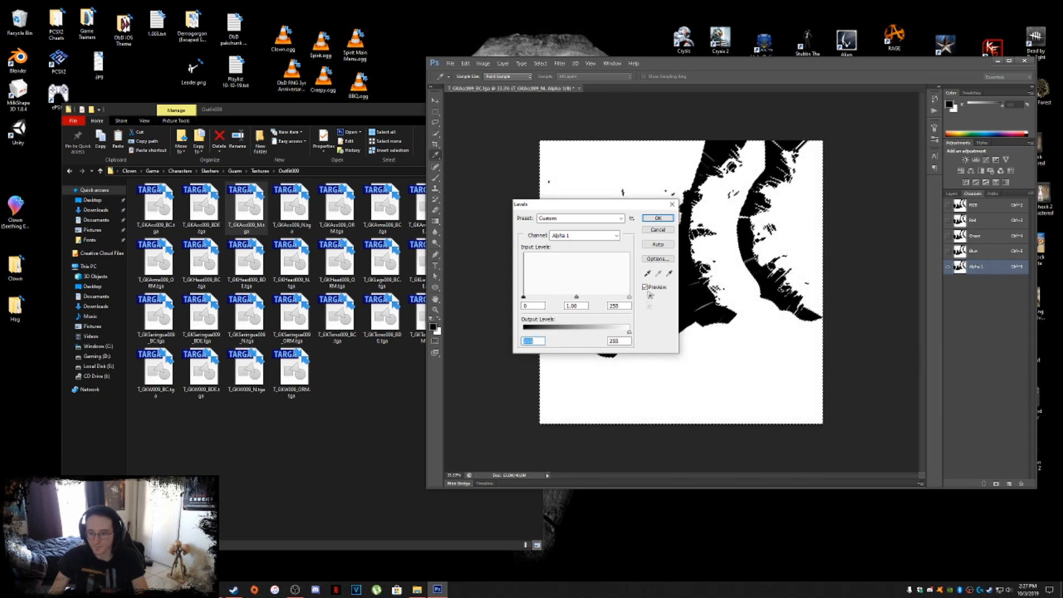
{"action": "left_click", "coordinate": [657, 218]}
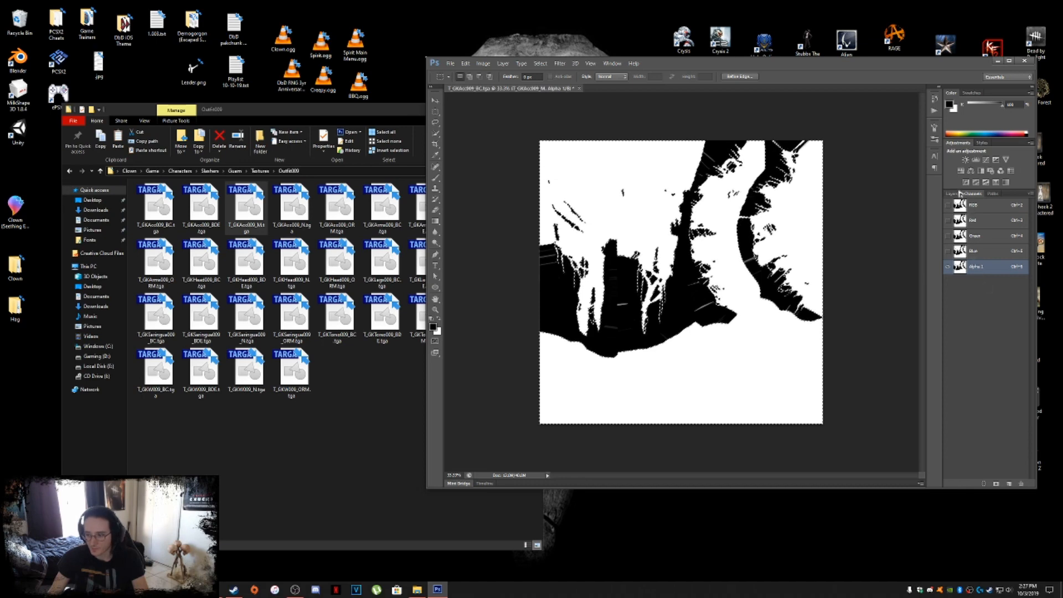
Step: Give Background copy a layer mask from the mask, replacing the separate mask layer
{"action": "left_click", "coordinate": [951, 193]}
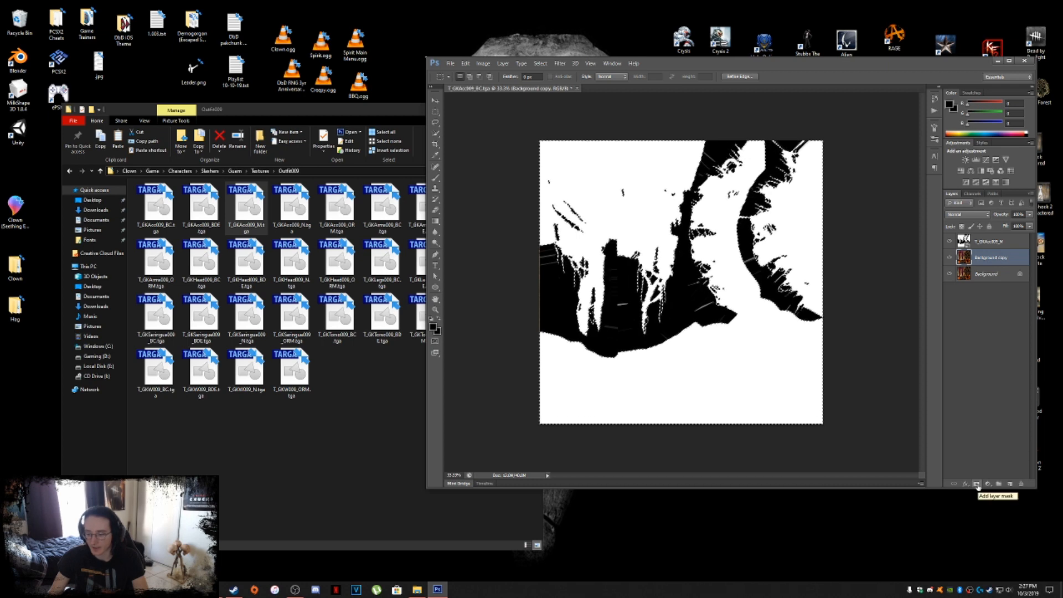
{"action": "left_click", "coordinate": [975, 483]}
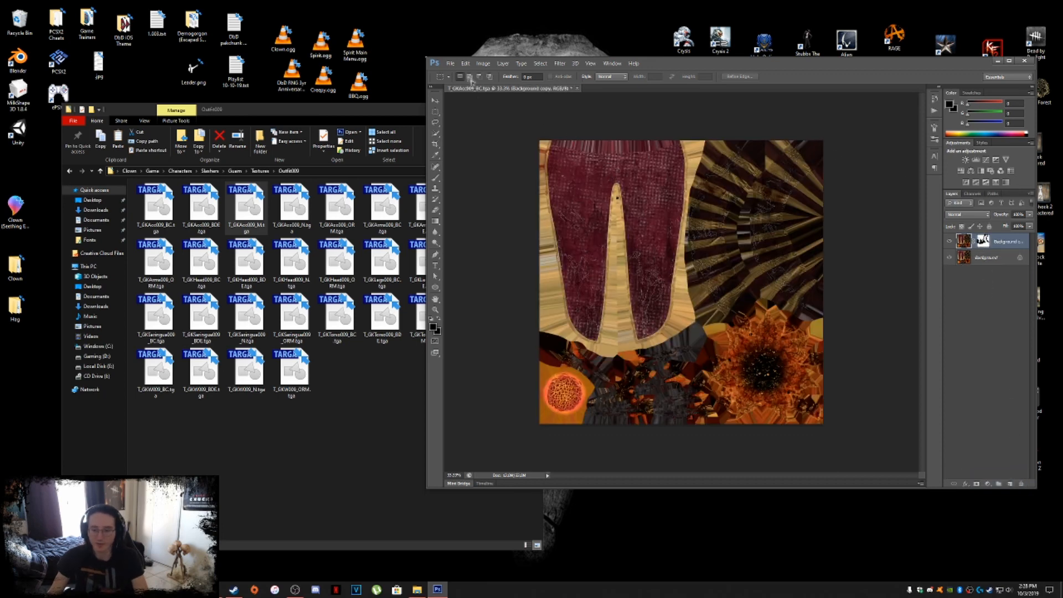
{"action": "left_click", "coordinate": [450, 63]}
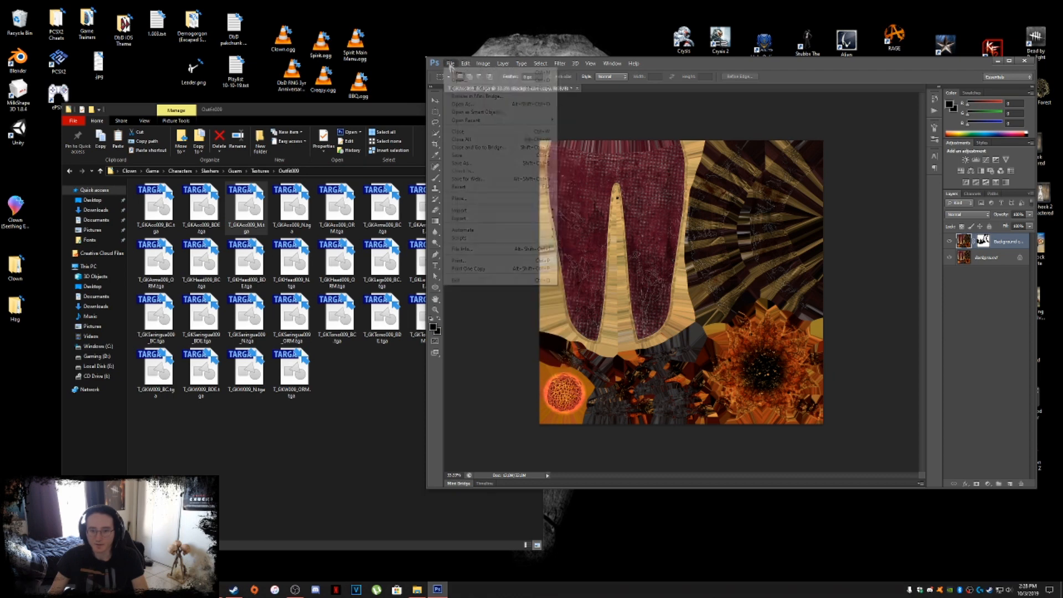
Step: Save over T_GKAcc009_BC.tga as a 32 bits/pixel Targa, replacing the original file
{"action": "left_click", "coordinate": [462, 163]}
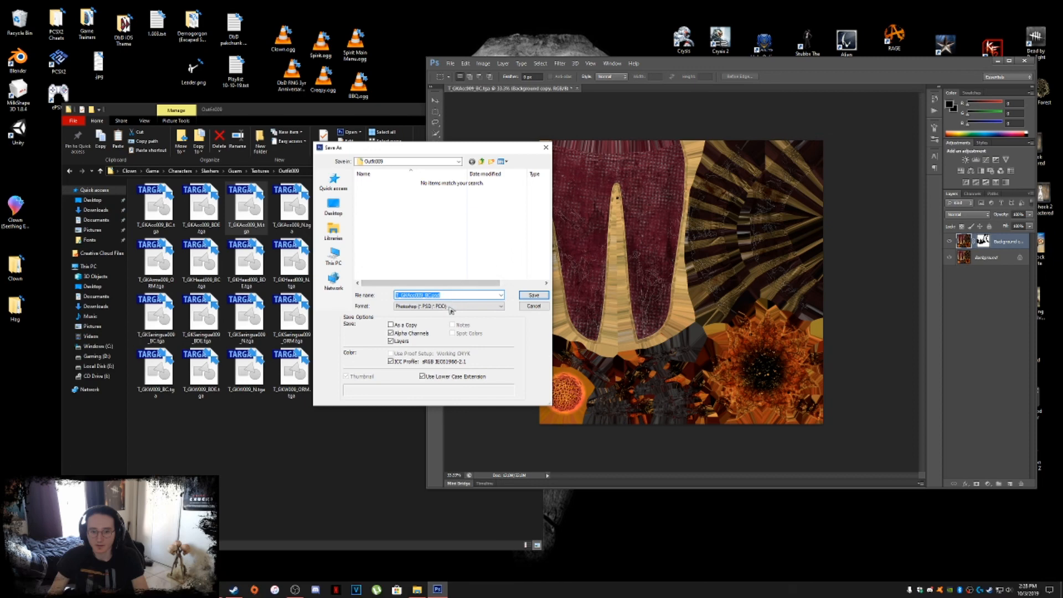
{"action": "left_click", "coordinate": [447, 306]}
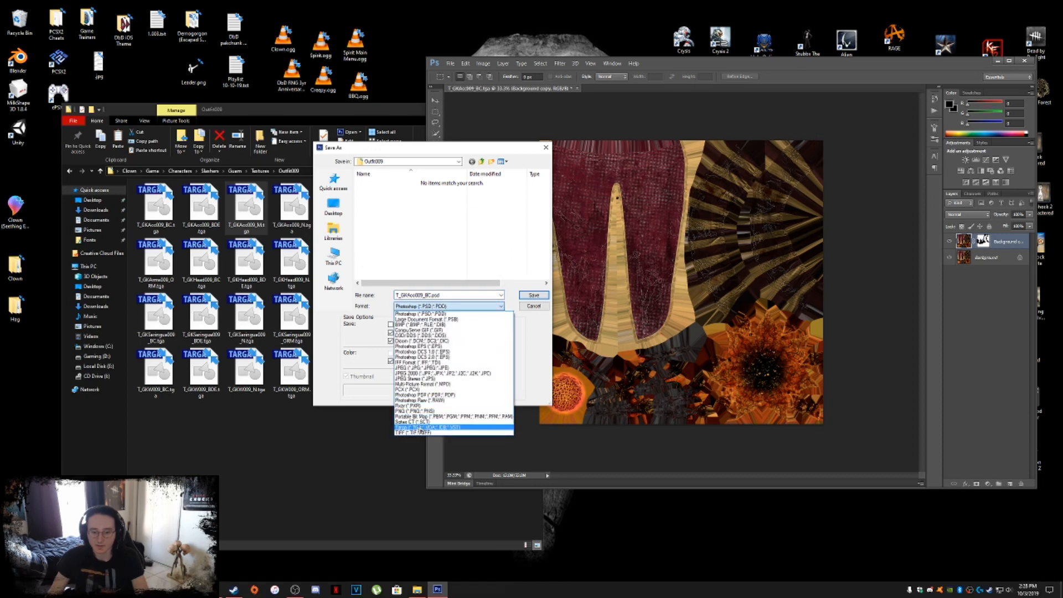
{"action": "left_click", "coordinate": [410, 431]}
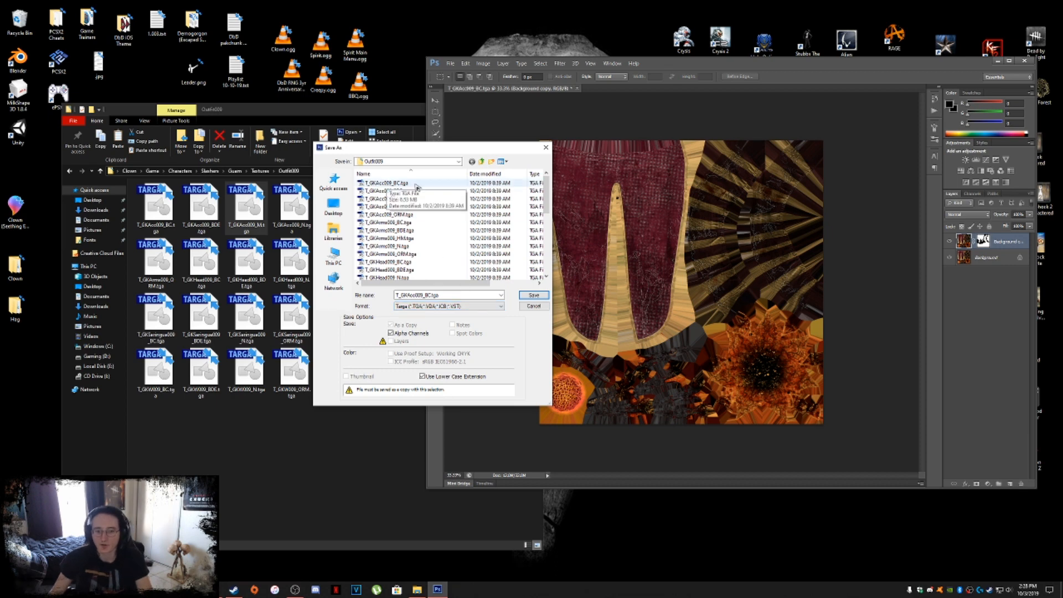
{"action": "mouse_move", "coordinate": [392, 190]}
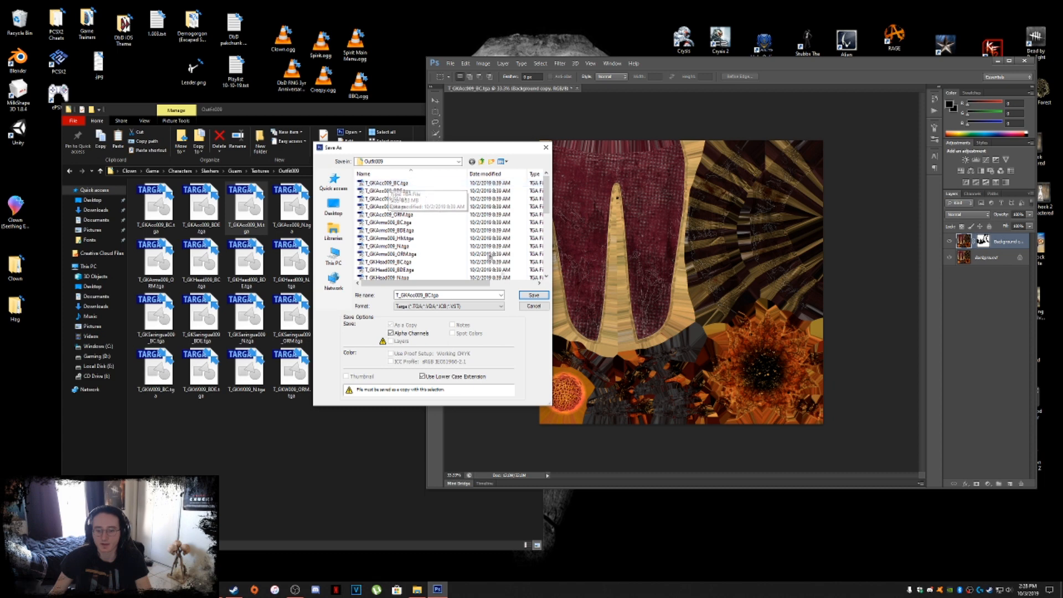
{"action": "mouse_move", "coordinate": [510, 292]}
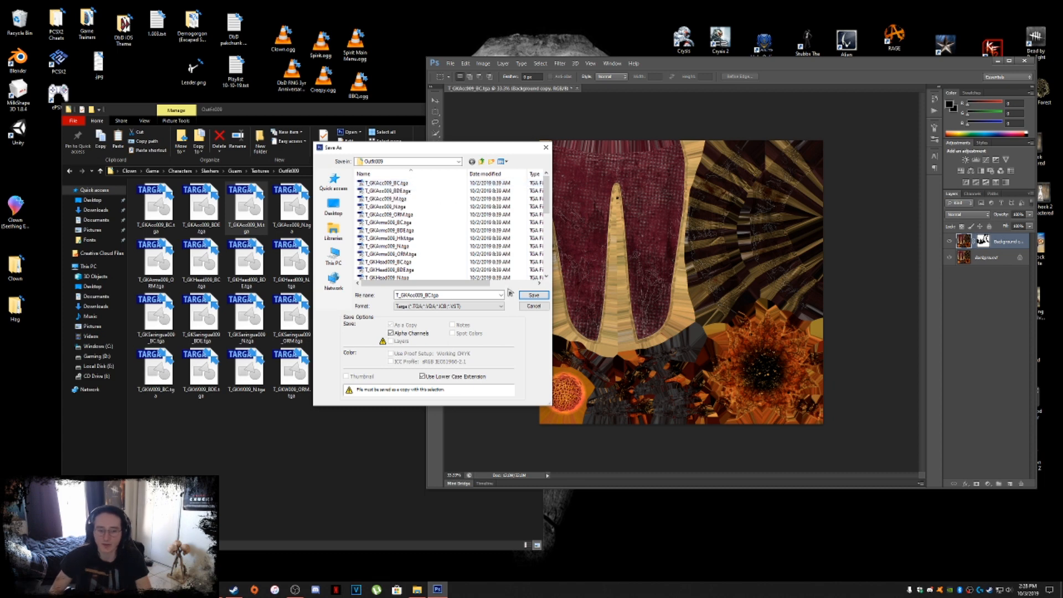
{"action": "left_click", "coordinate": [532, 295]}
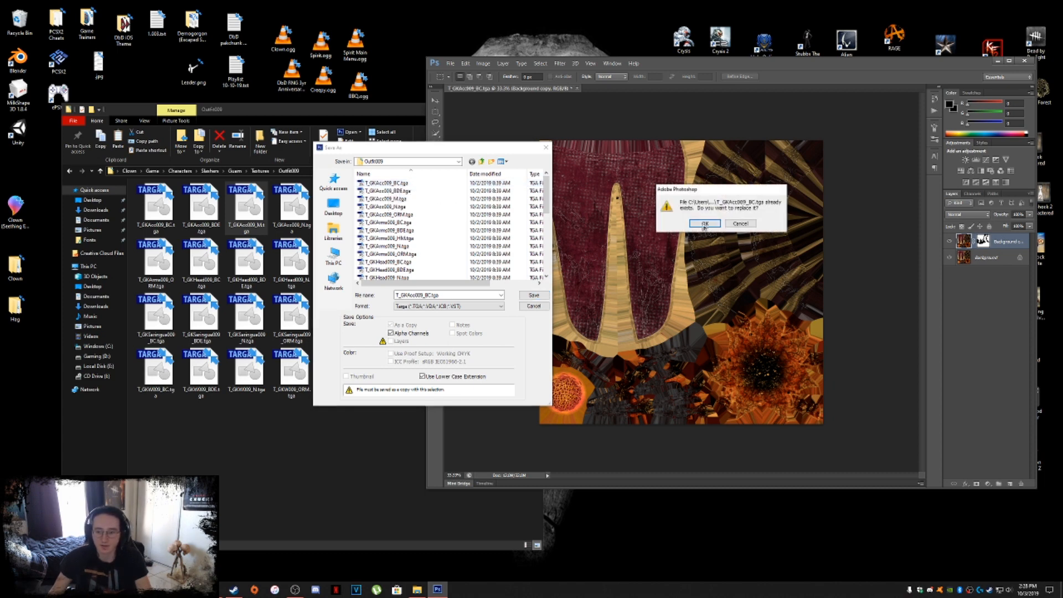
{"action": "left_click", "coordinate": [703, 223]}
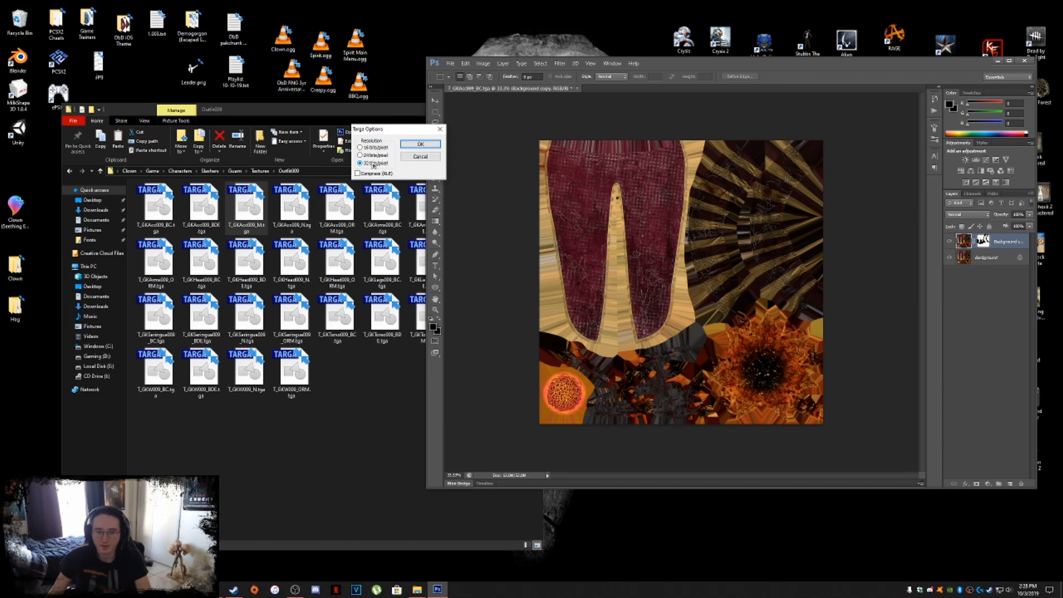
{"action": "mouse_move", "coordinate": [404, 174]}
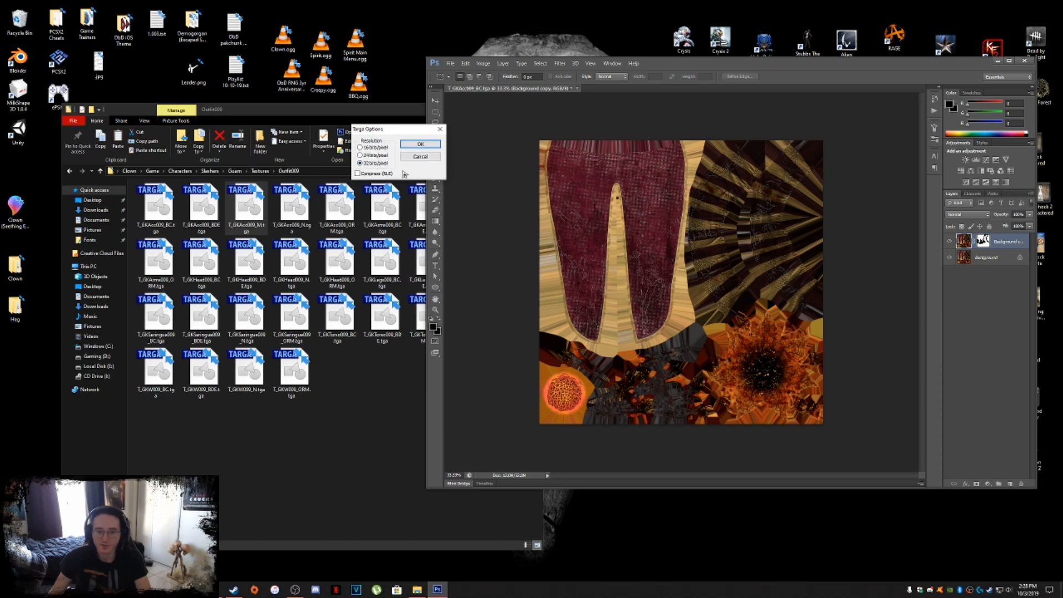
{"action": "left_click", "coordinate": [420, 144]}
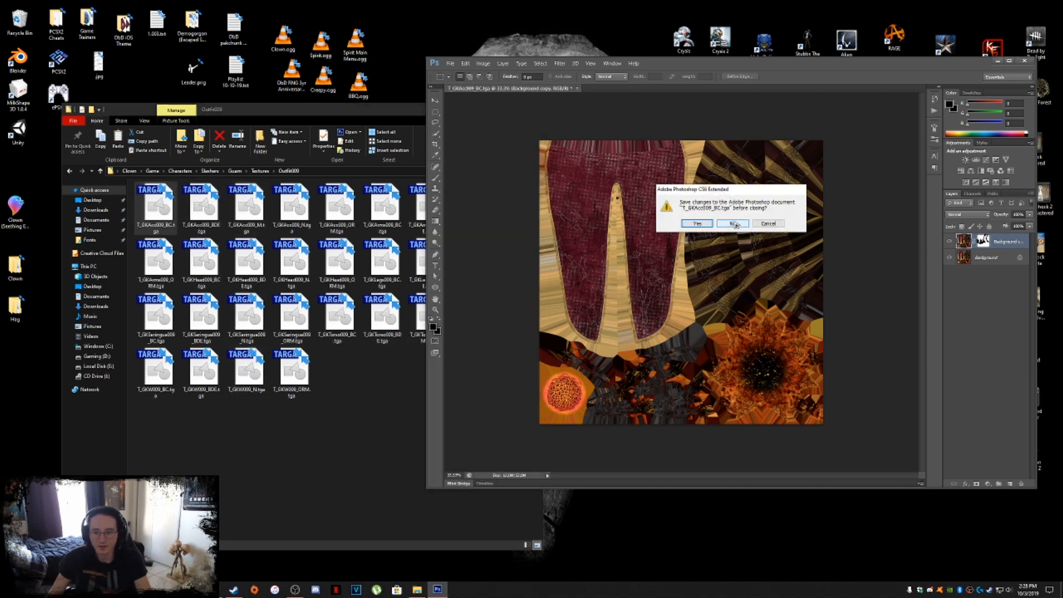
Step: Discard changes, reopen T_GKAcc009_BC.tga and check its Alpha 1 mask channel
{"action": "left_click", "coordinate": [732, 223]}
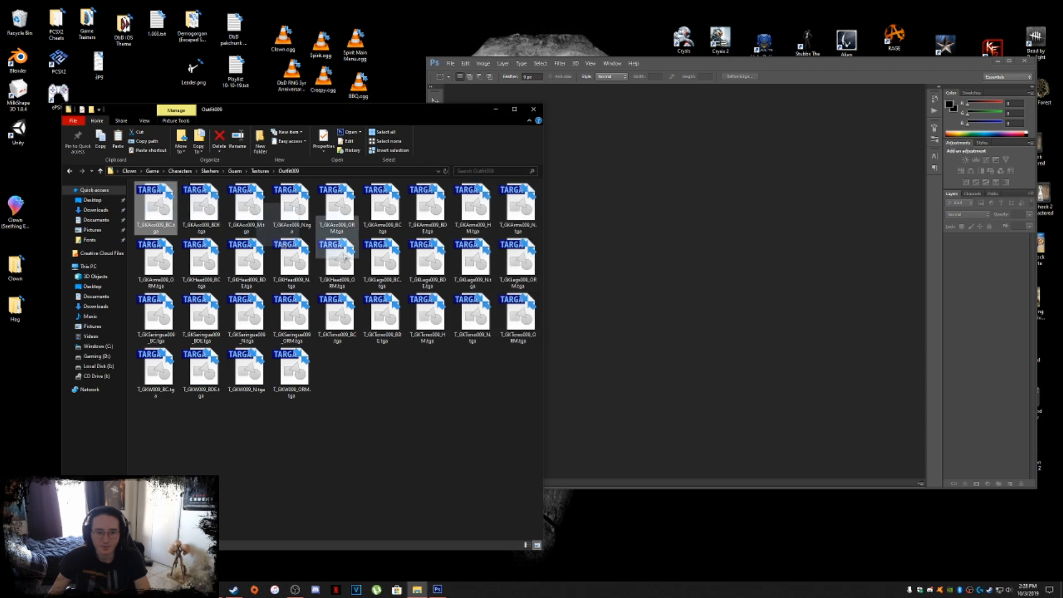
{"action": "double_click", "coordinate": [155, 206]}
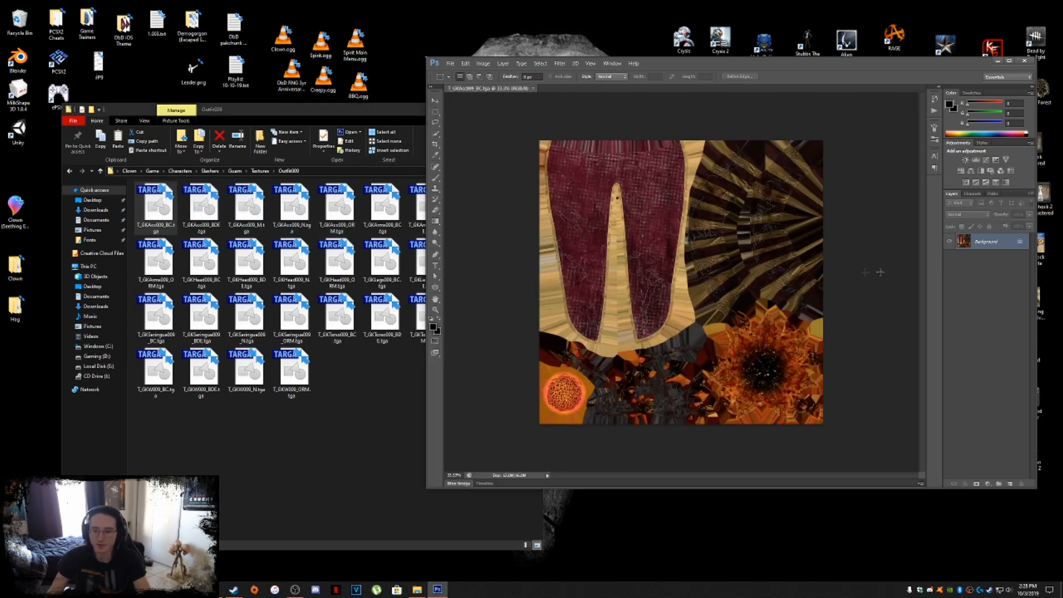
{"action": "left_click", "coordinate": [973, 193]}
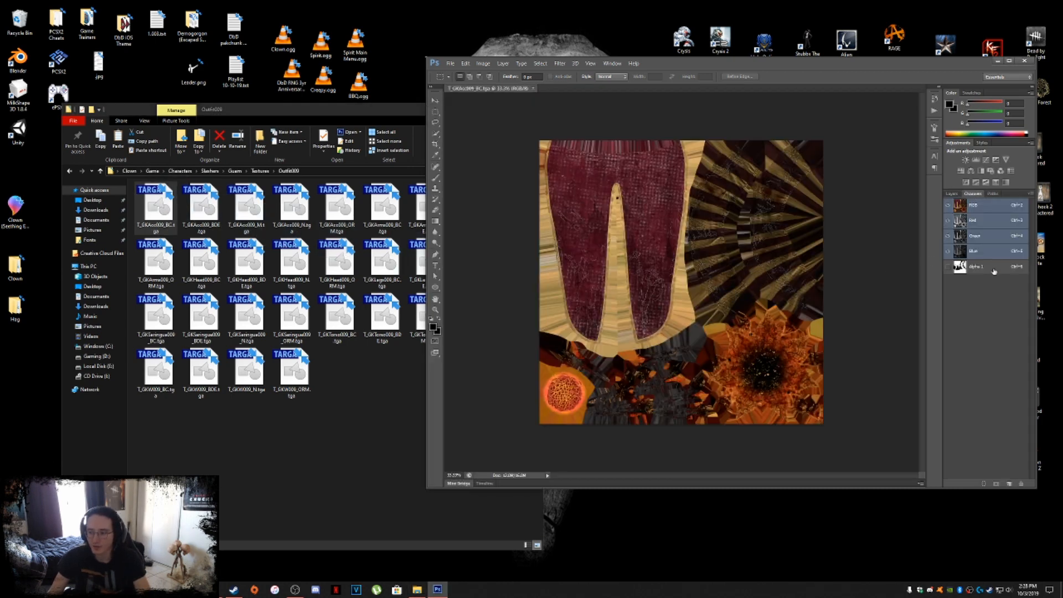
{"action": "left_click", "coordinate": [976, 265]}
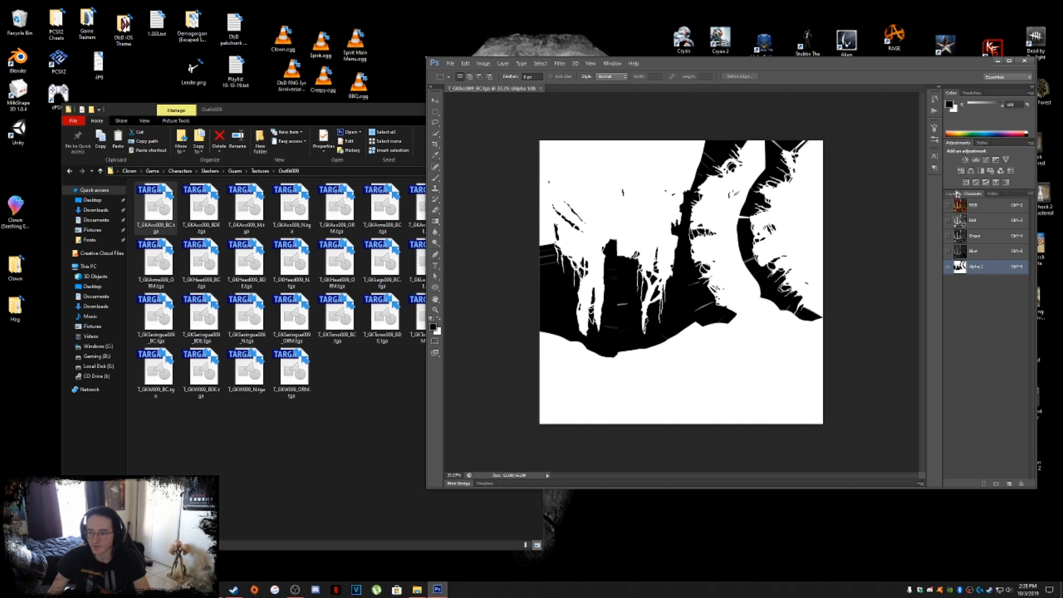
{"action": "left_click", "coordinate": [952, 193]}
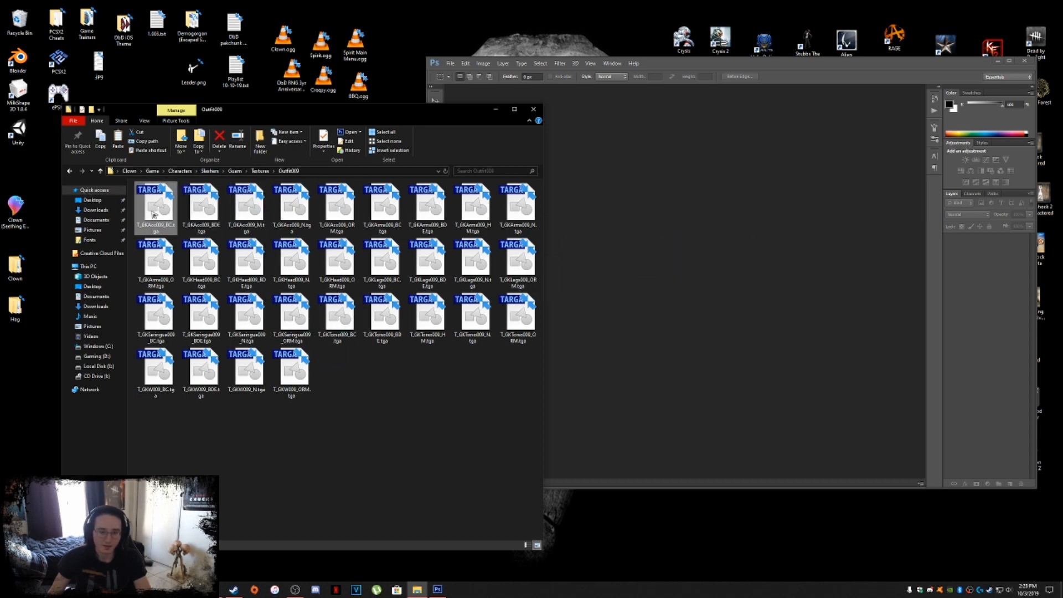
{"action": "mouse_move", "coordinate": [177, 211]}
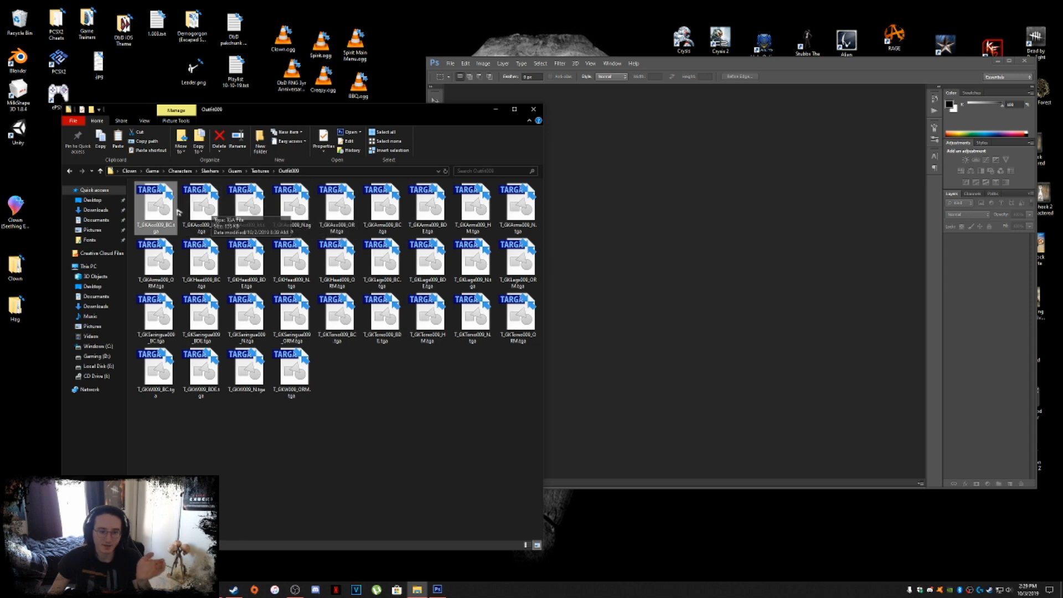
{"action": "mouse_move", "coordinate": [158, 200]}
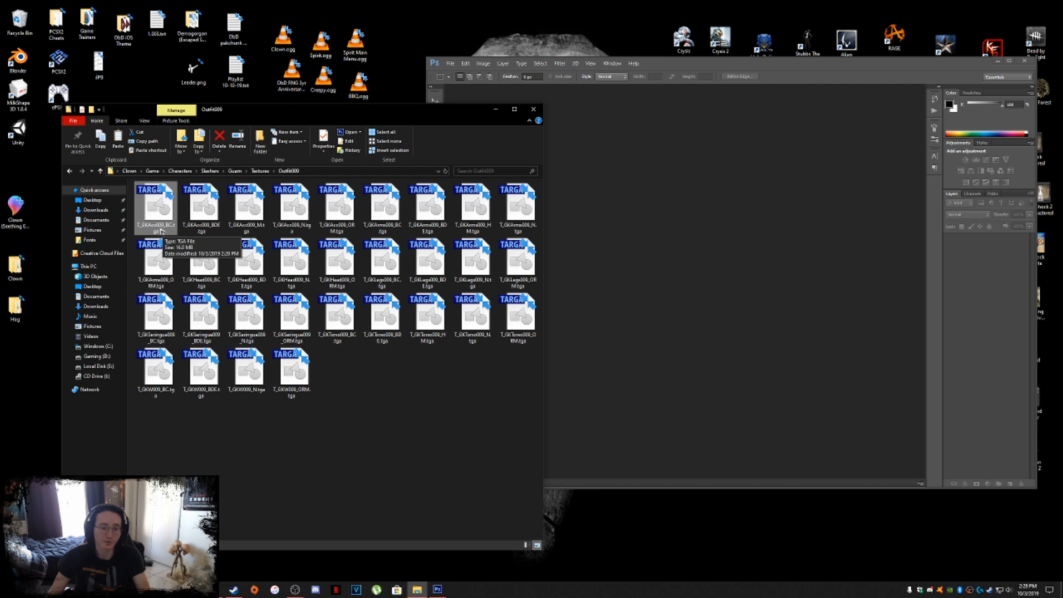
{"action": "mouse_move", "coordinate": [291, 203]}
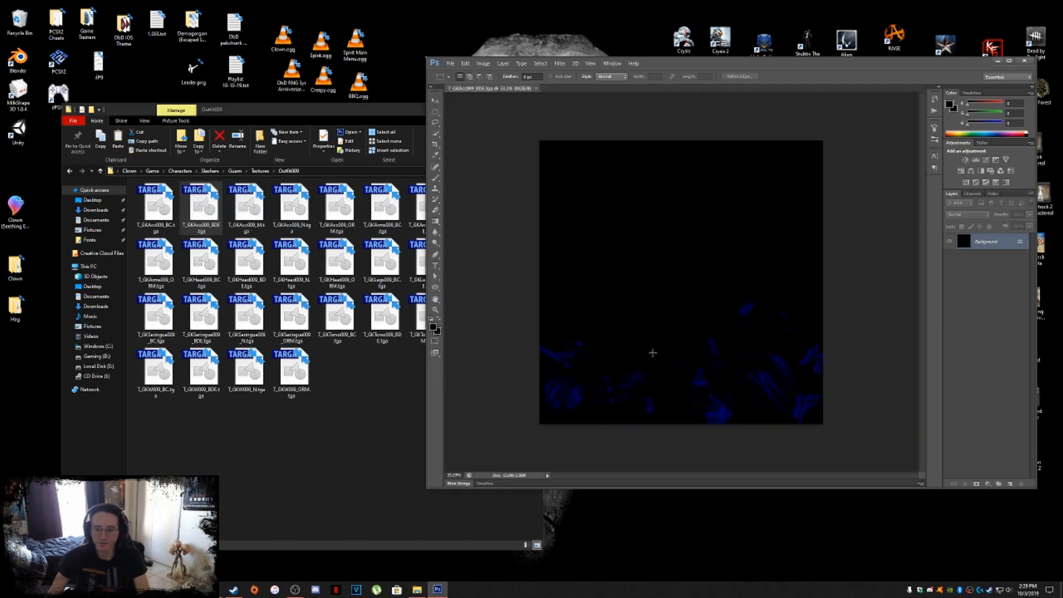
{"action": "mouse_move", "coordinate": [784, 375]}
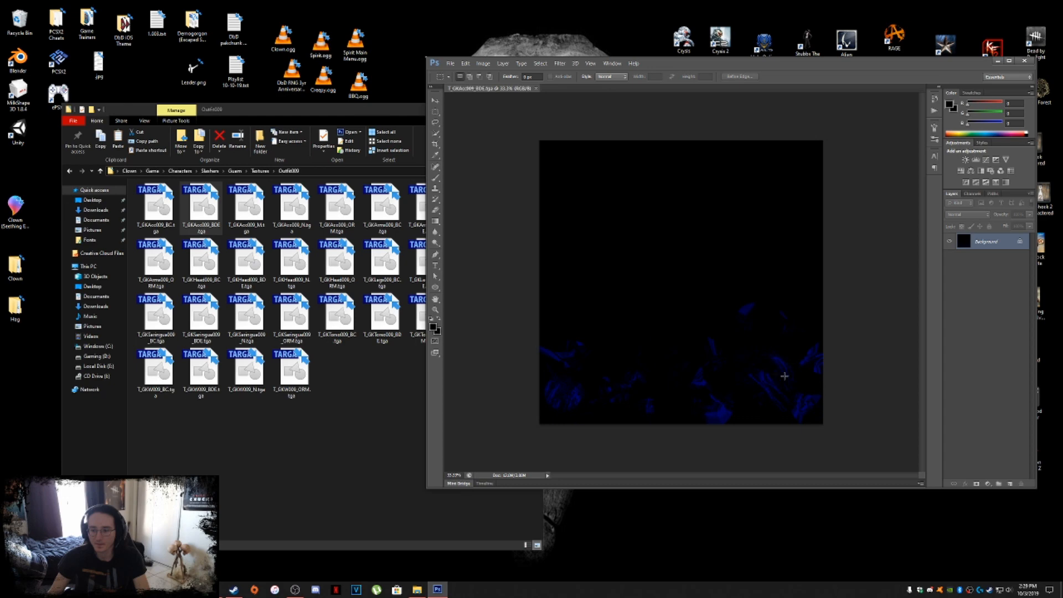
Step: Split the BDE texture's channels and close the red and green documents unsaved
{"action": "left_click", "coordinate": [972, 193]}
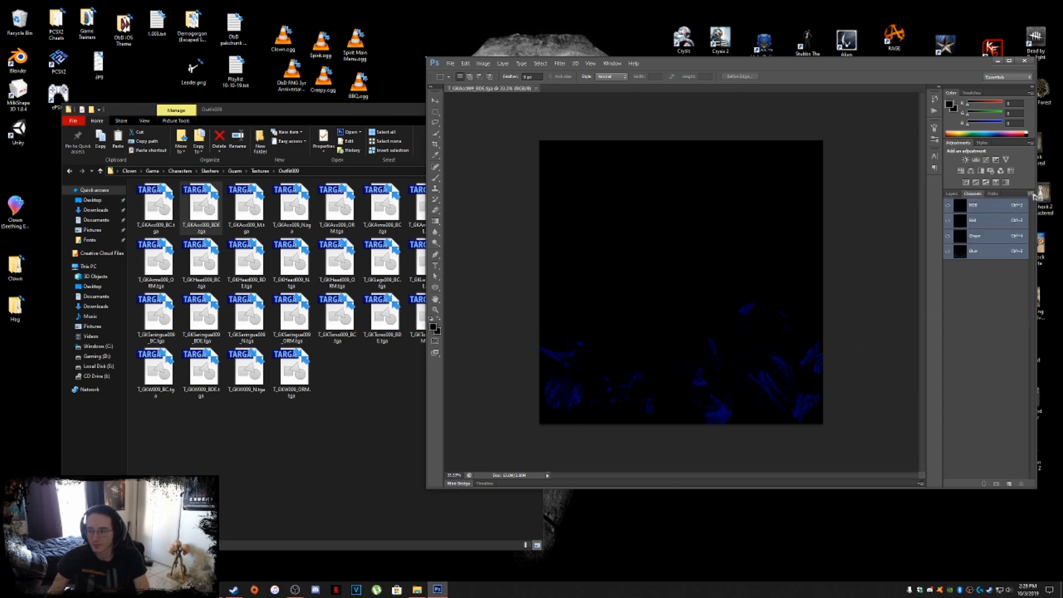
{"action": "mouse_move", "coordinate": [970, 197]}
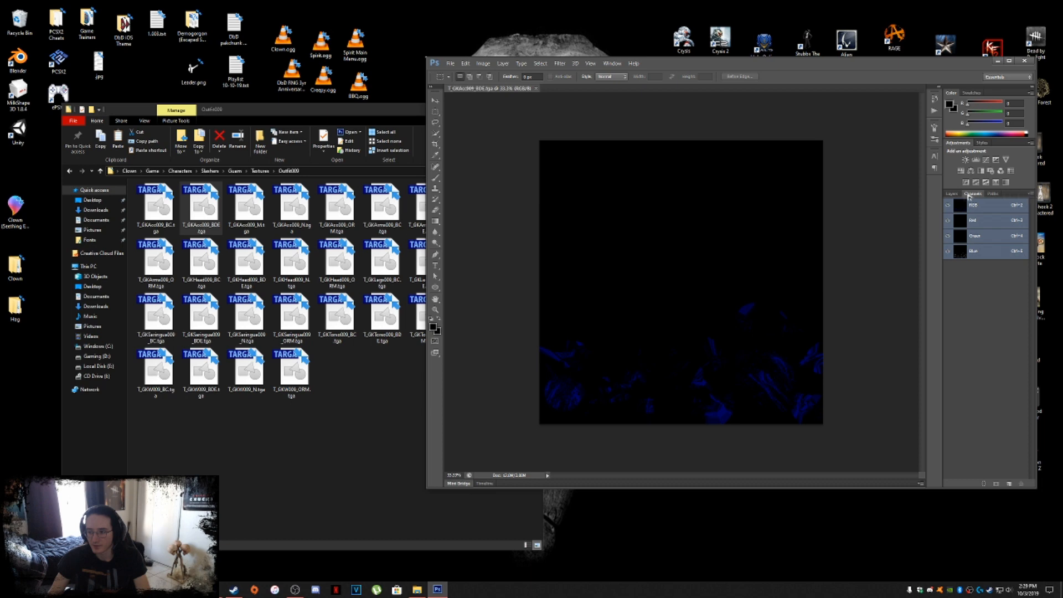
{"action": "left_click", "coordinate": [1030, 193]}
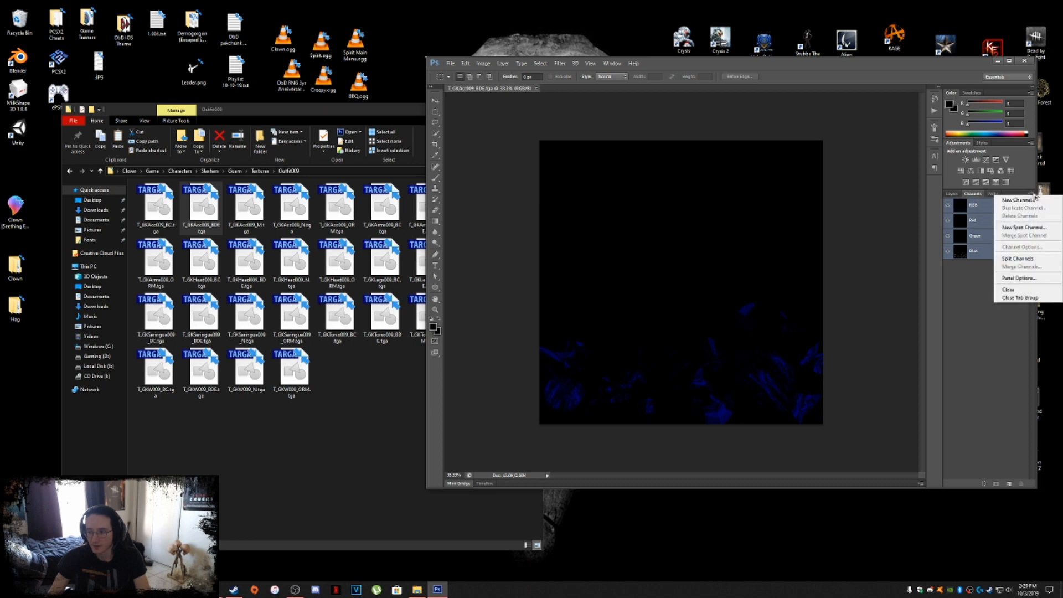
{"action": "mouse_move", "coordinate": [1020, 258]}
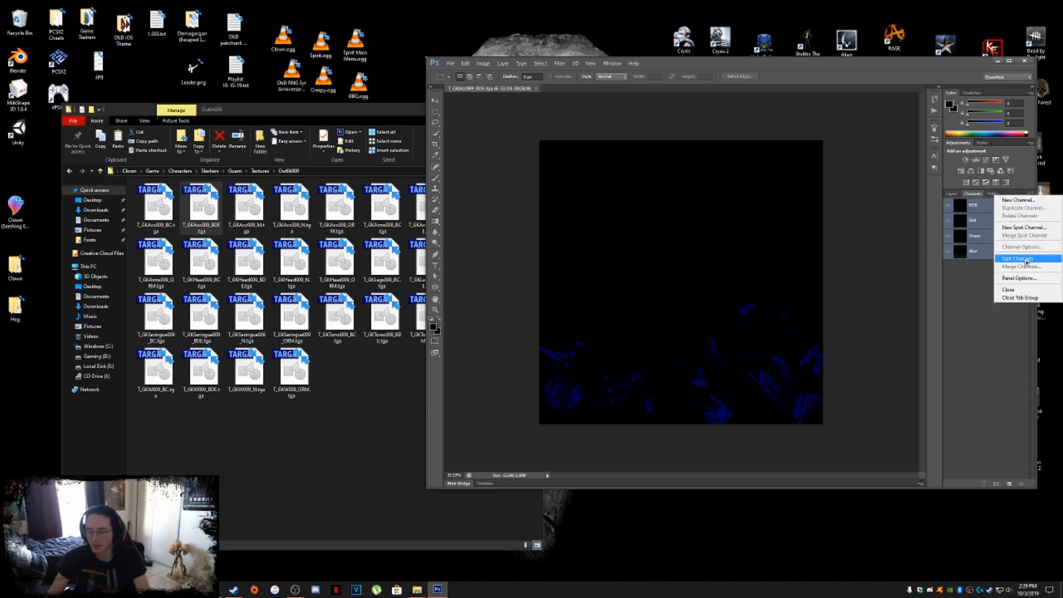
{"action": "left_click", "coordinate": [1023, 259]}
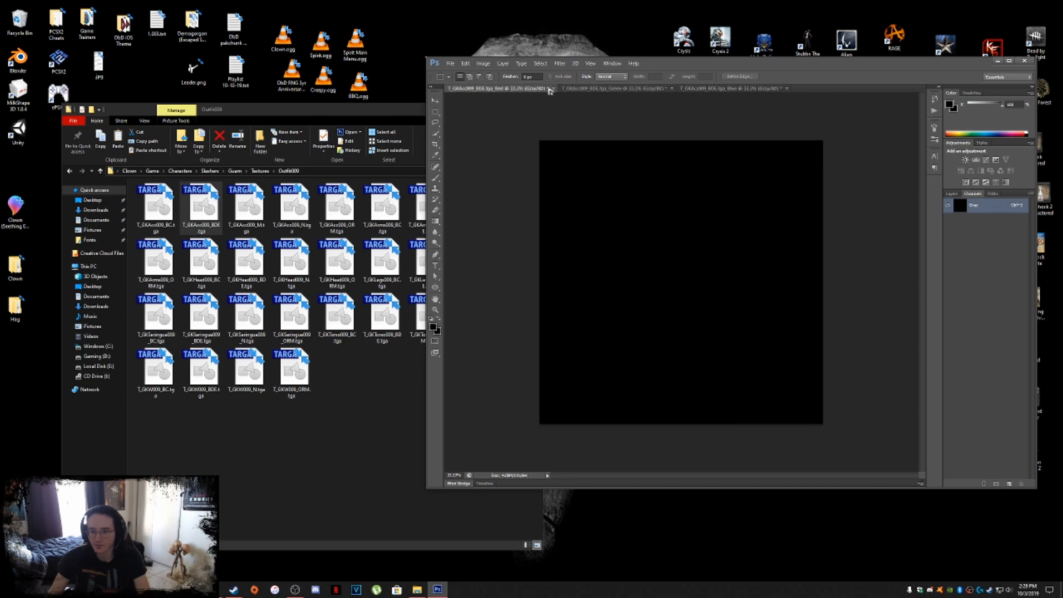
{"action": "left_click", "coordinate": [553, 88]}
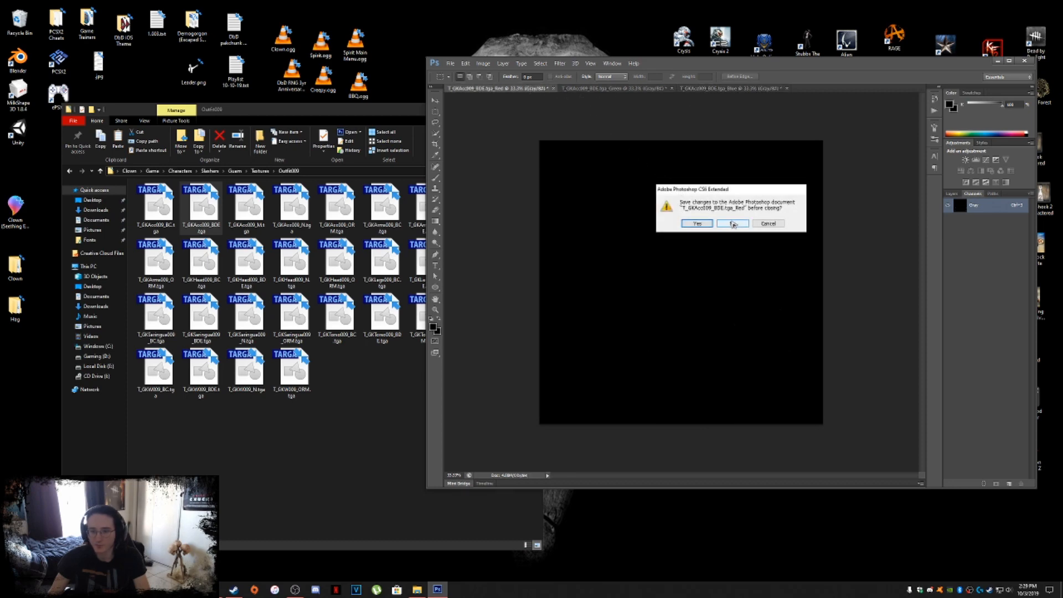
{"action": "left_click", "coordinate": [733, 223]}
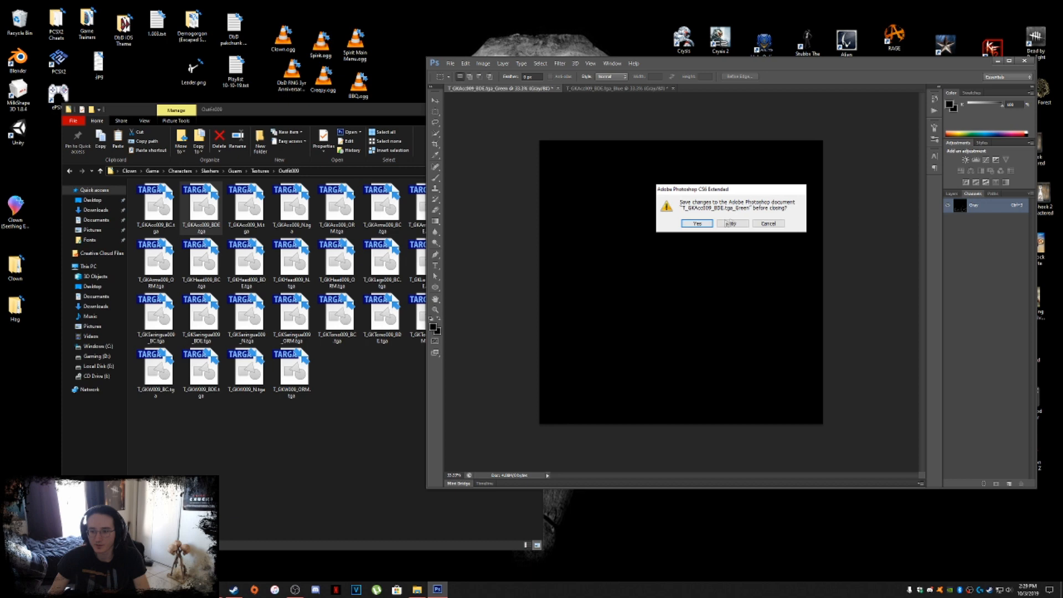
{"action": "left_click", "coordinate": [731, 223]}
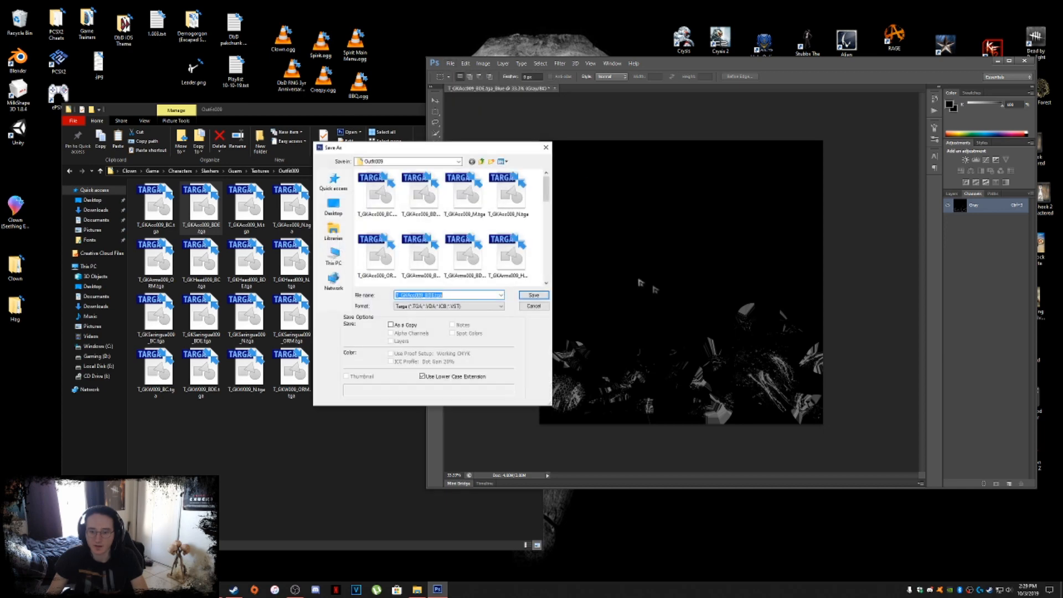
{"action": "mouse_move", "coordinate": [465, 250]}
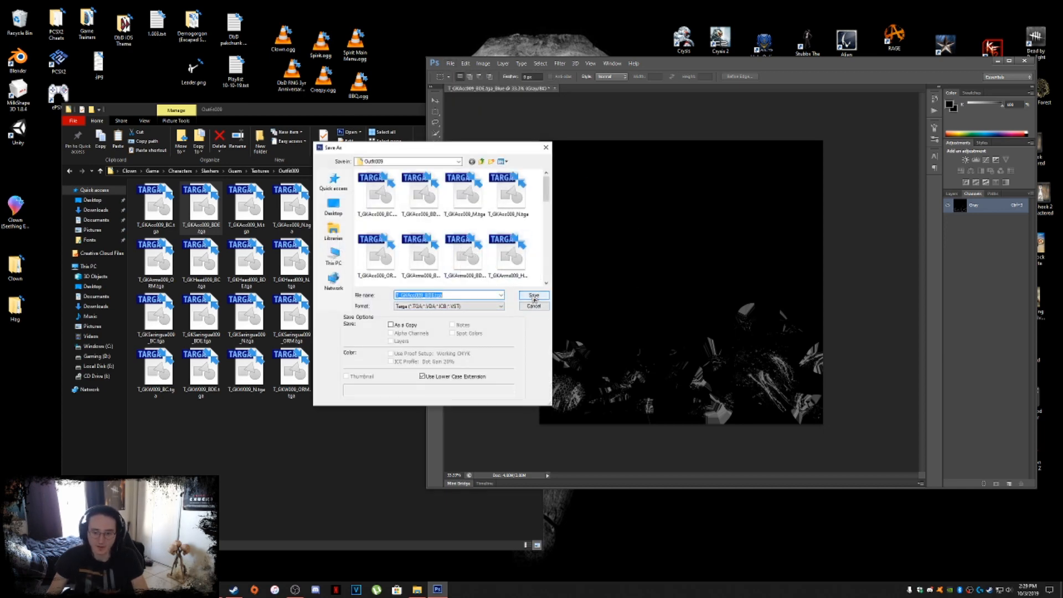
Step: Save the blue channel over T_GKAcc000_BDE.tga as a Targa, replacing the file
{"action": "left_click", "coordinate": [533, 295]}
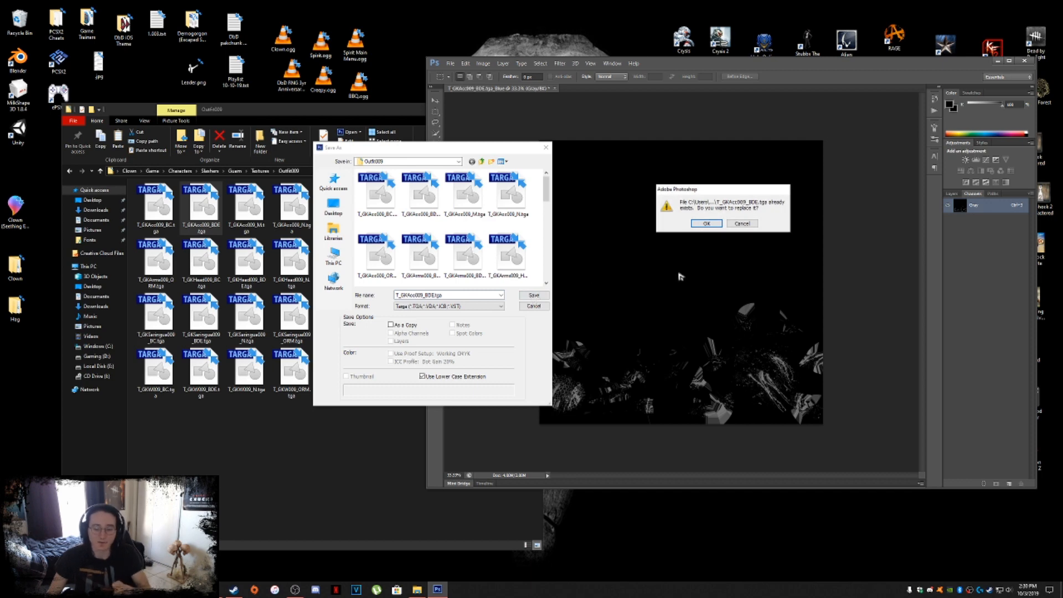
{"action": "left_click", "coordinate": [706, 223]}
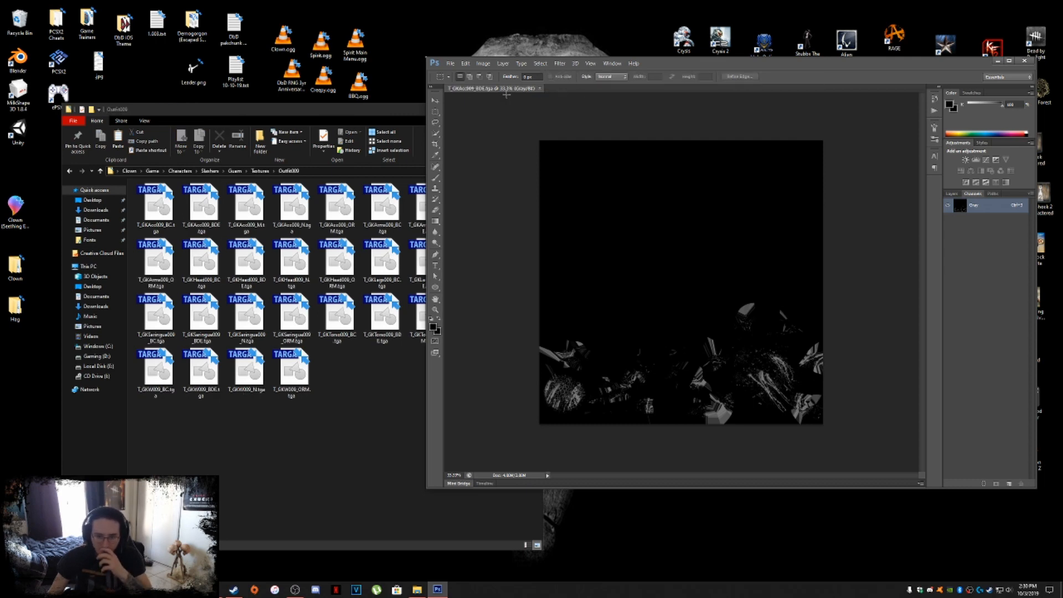
{"action": "mouse_move", "coordinate": [495, 88]}
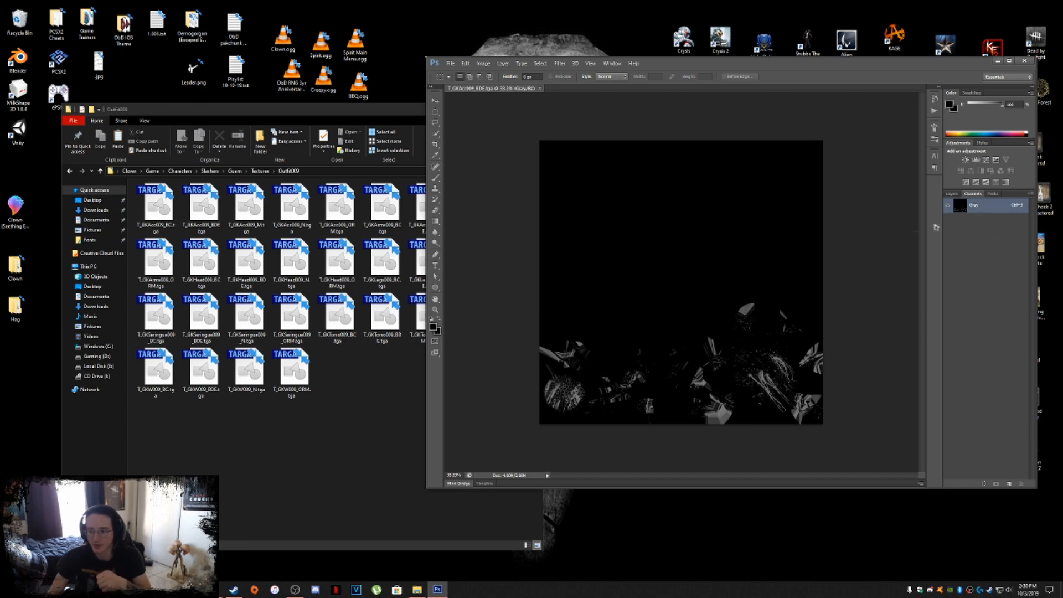
{"action": "mouse_move", "coordinate": [637, 169]}
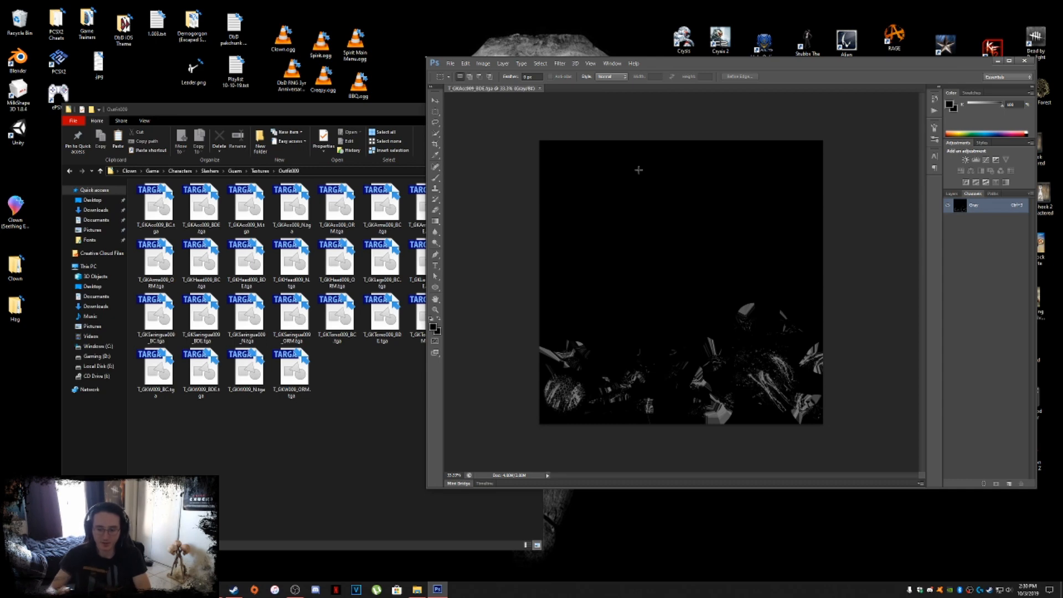
{"action": "mouse_move", "coordinate": [558, 107]}
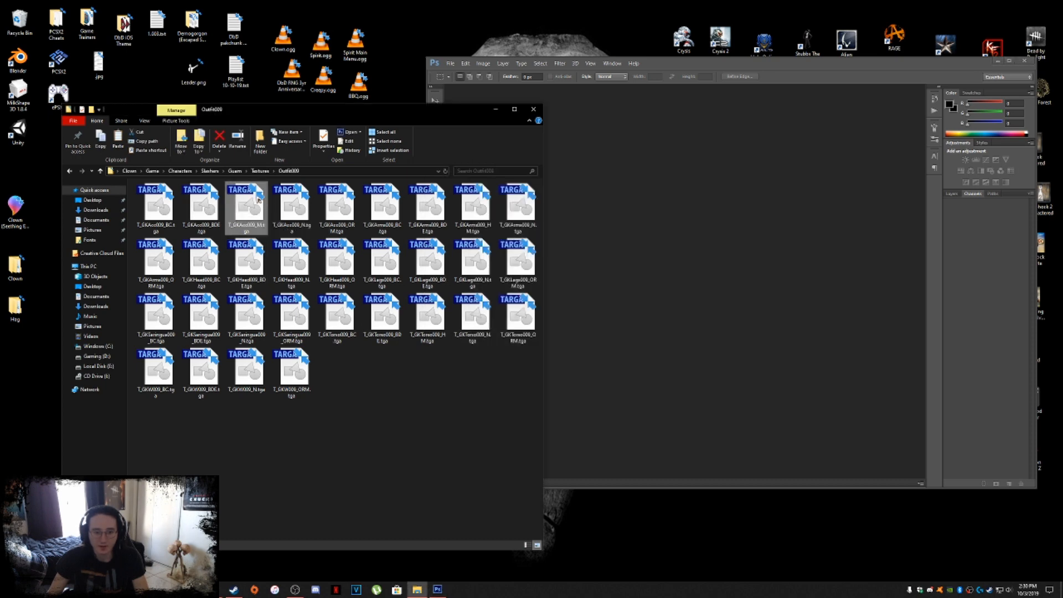
Step: Delete T_GKAcc000_MA.tga from the textures folder
{"action": "right_click", "coordinate": [246, 206]}
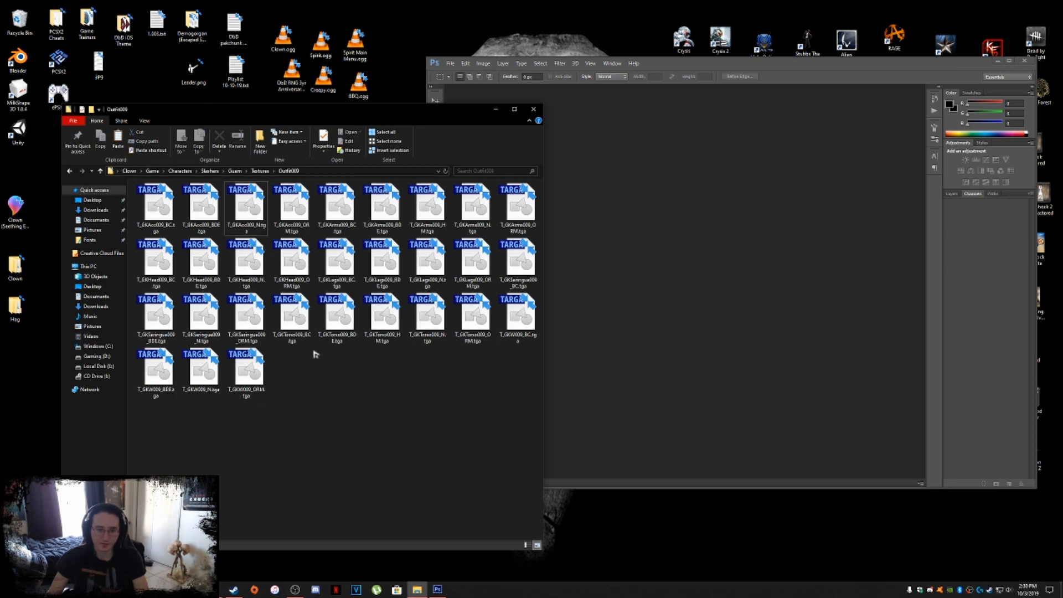
{"action": "left_click", "coordinate": [246, 207]}
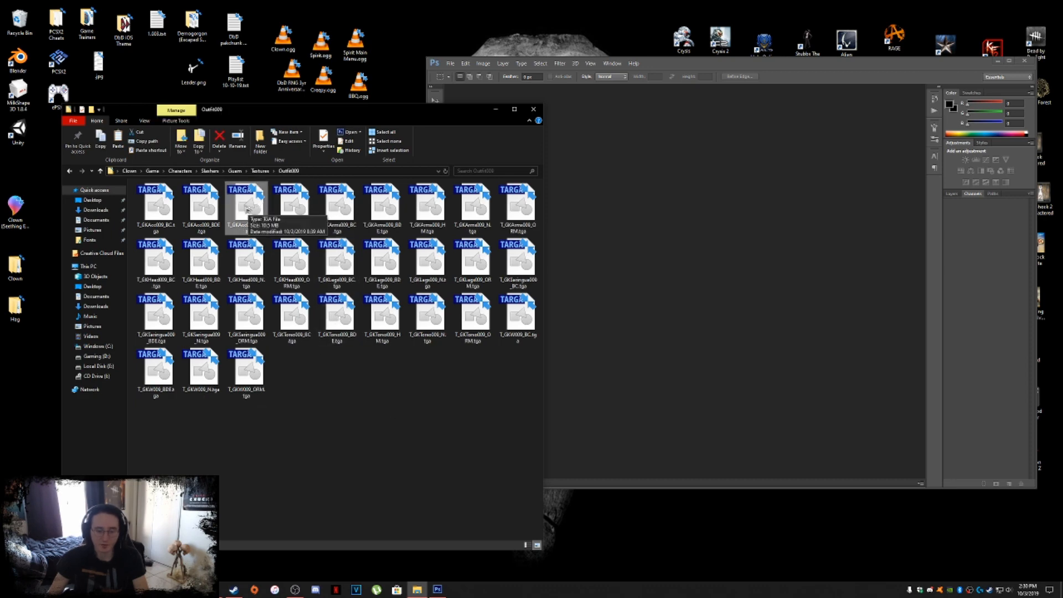
Step: Open the accessory normal map, invert its Green channel, then close the document
{"action": "double_click", "coordinate": [246, 207]}
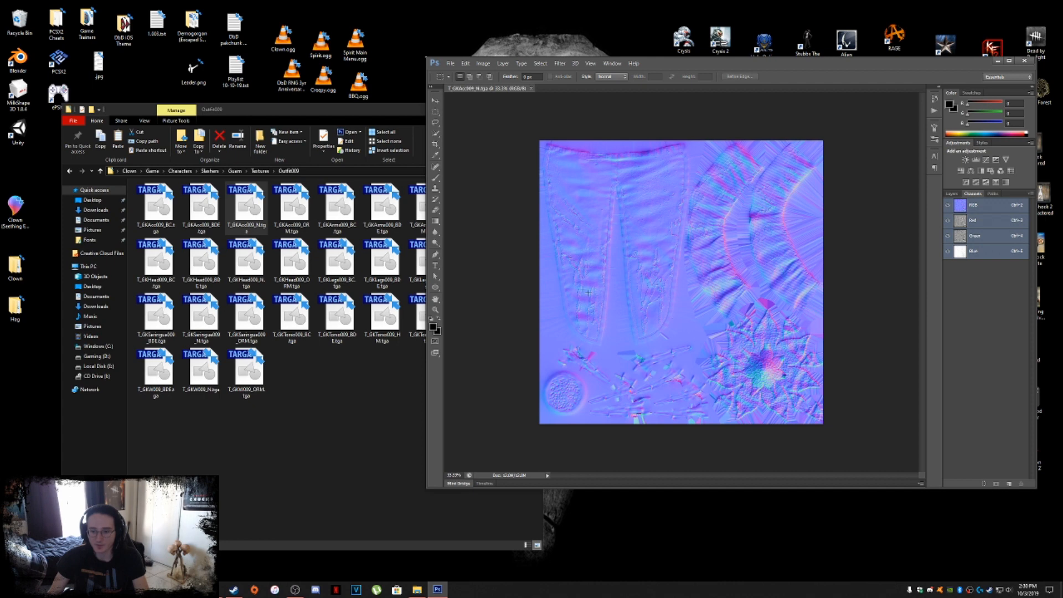
{"action": "mouse_move", "coordinate": [876, 234]}
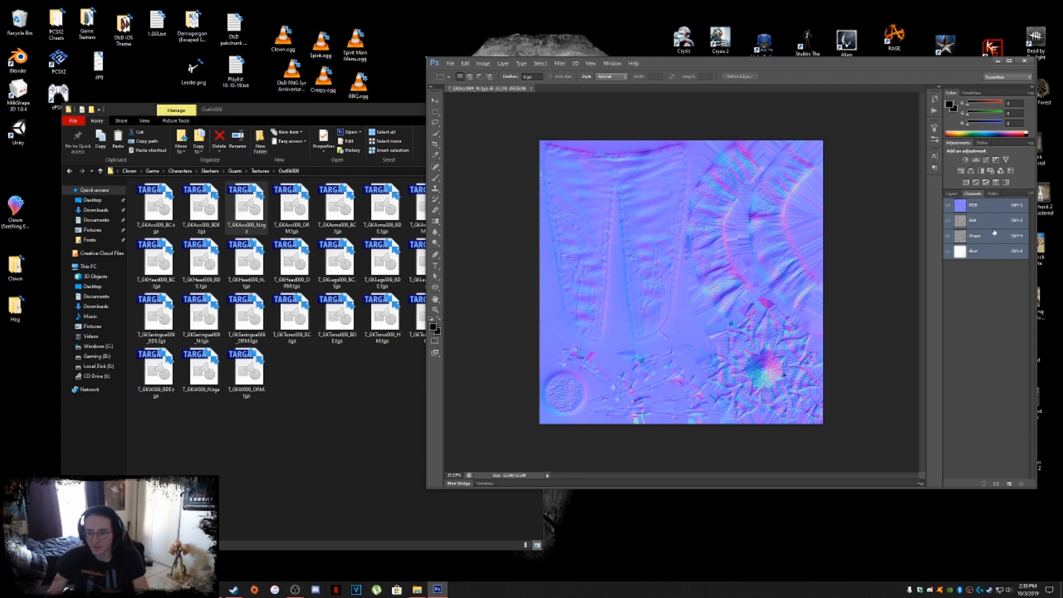
{"action": "left_click", "coordinate": [952, 193]}
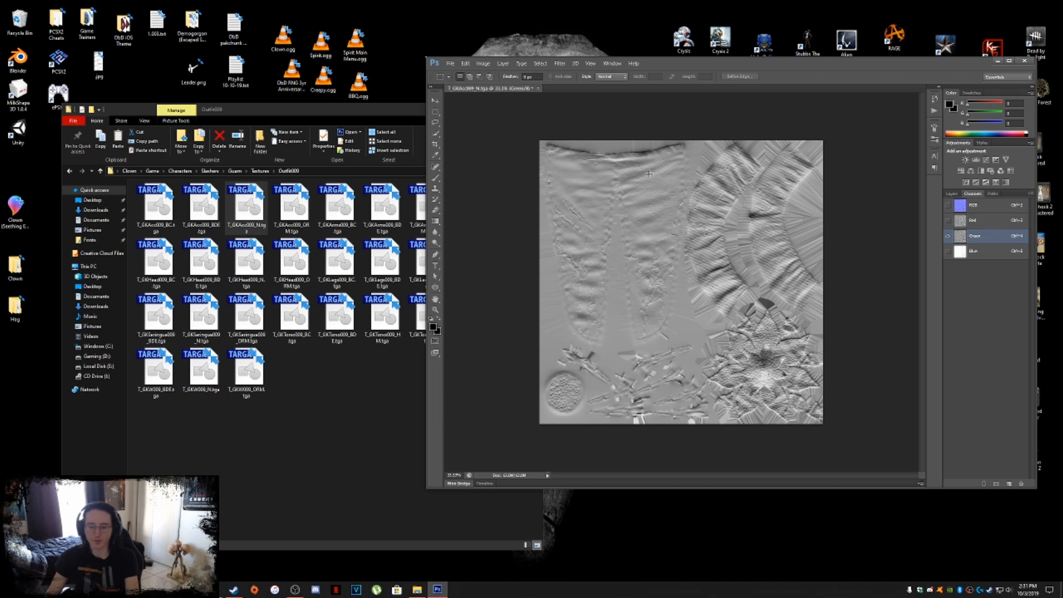
{"action": "mouse_move", "coordinate": [649, 235]}
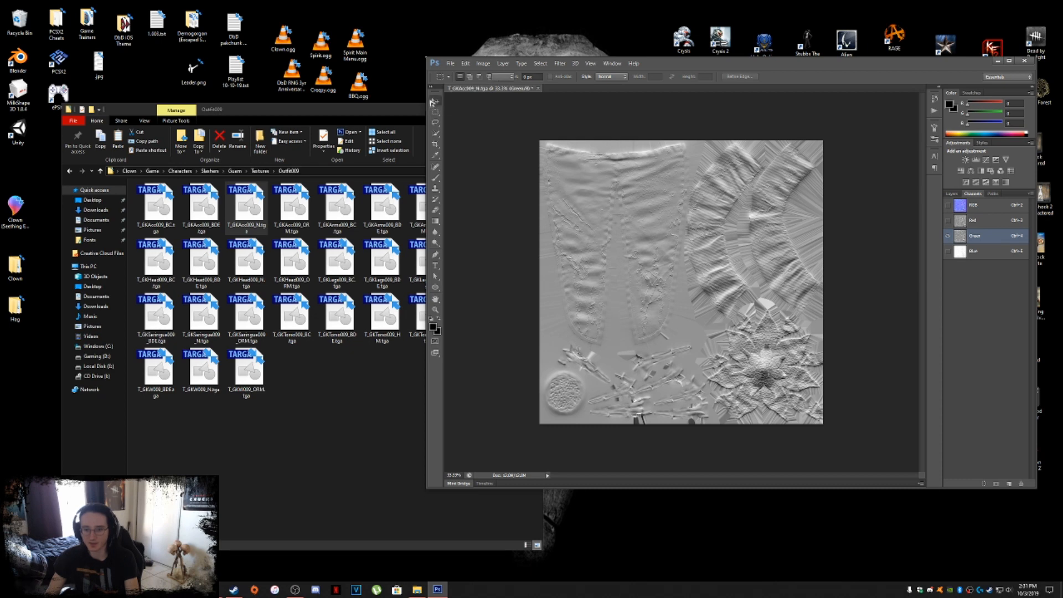
{"action": "left_click", "coordinate": [434, 101]}
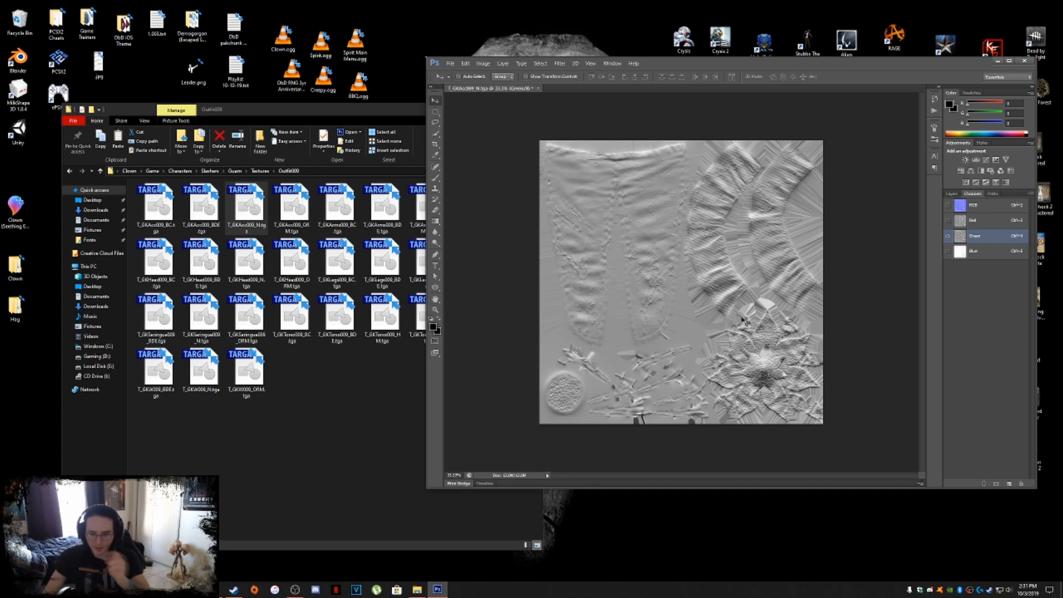
{"action": "mouse_move", "coordinate": [813, 300]}
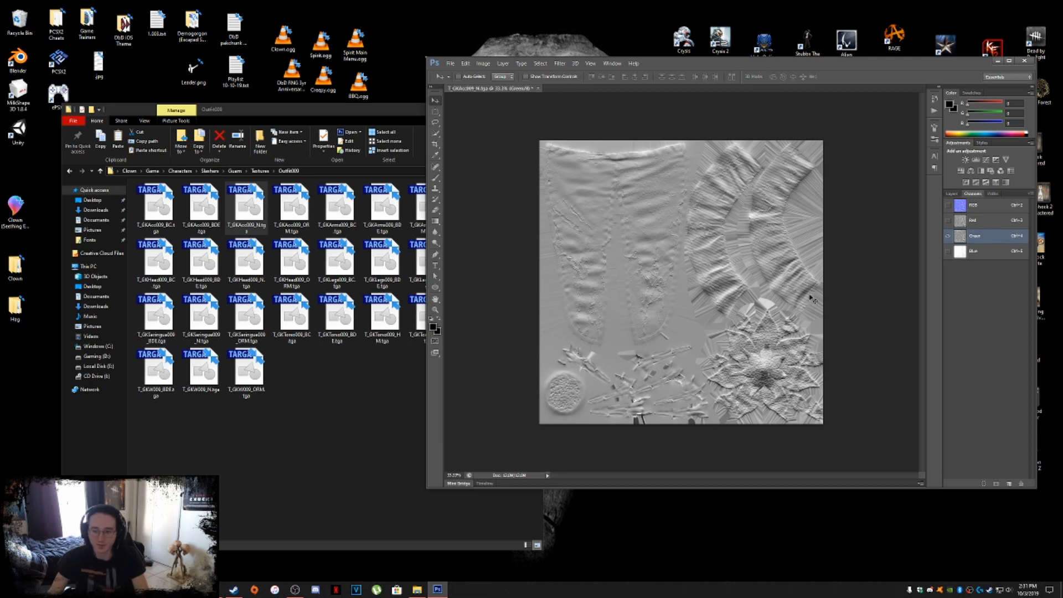
{"action": "mouse_move", "coordinate": [812, 320]}
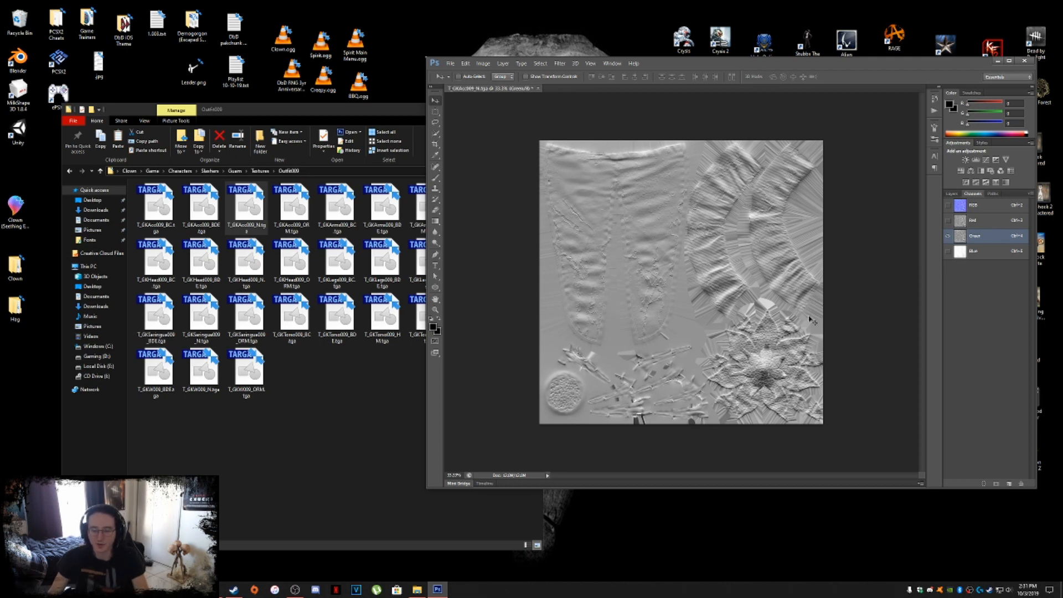
{"action": "left_click", "coordinate": [449, 63]}
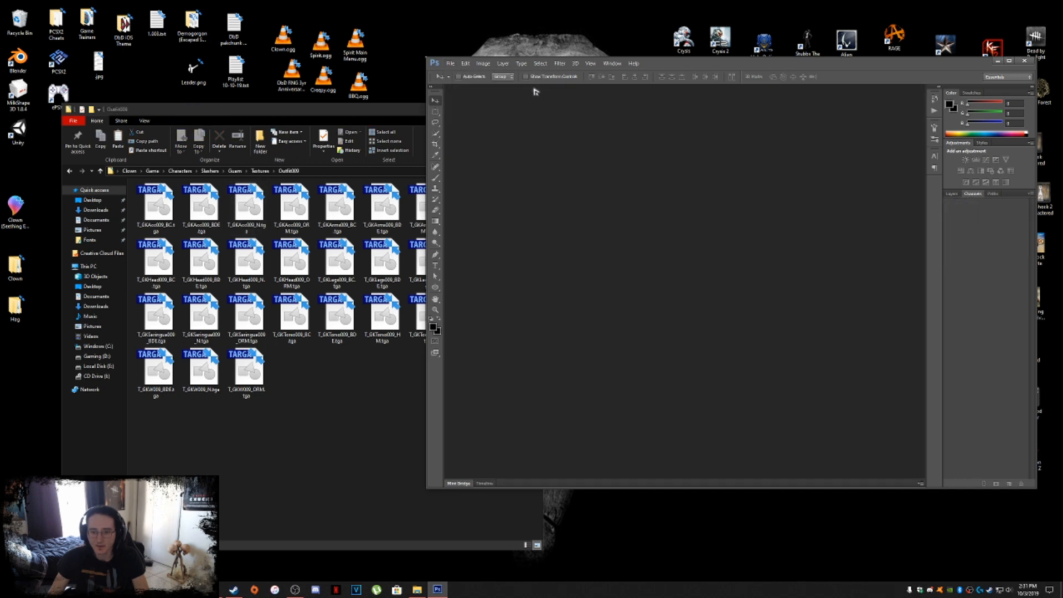
{"action": "mouse_move", "coordinate": [357, 419]}
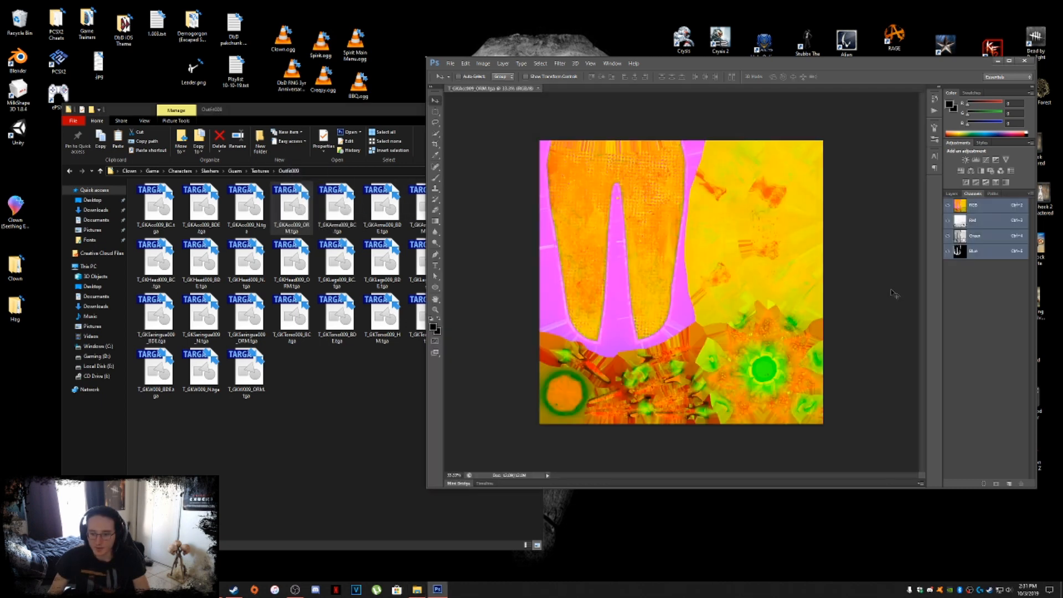
{"action": "mouse_move", "coordinate": [735, 345]}
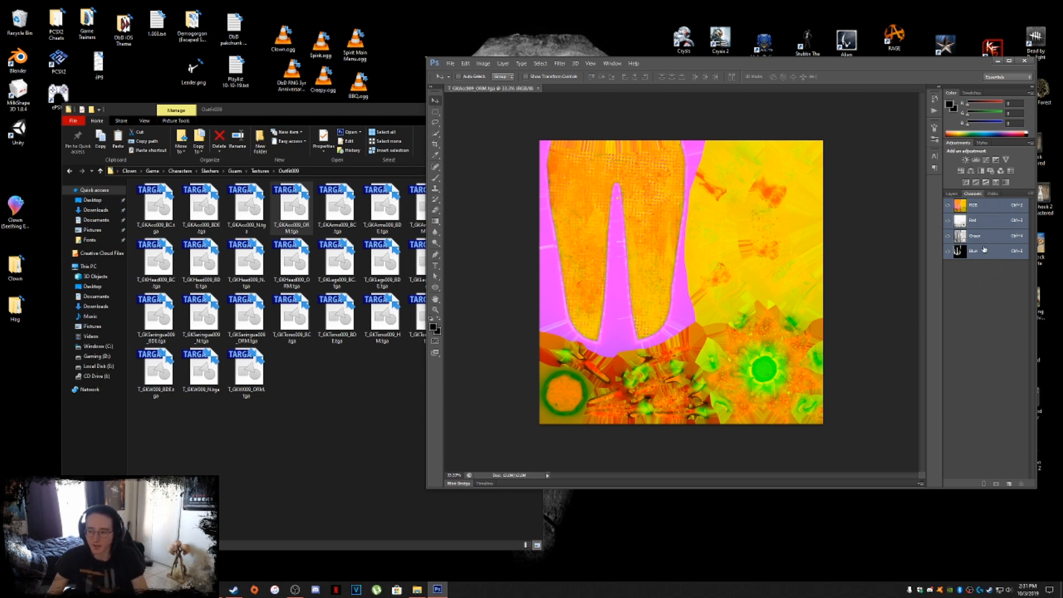
Step: Show only the Green channel of T_GKAcc009_ORM.tga
{"action": "left_click", "coordinate": [976, 235]}
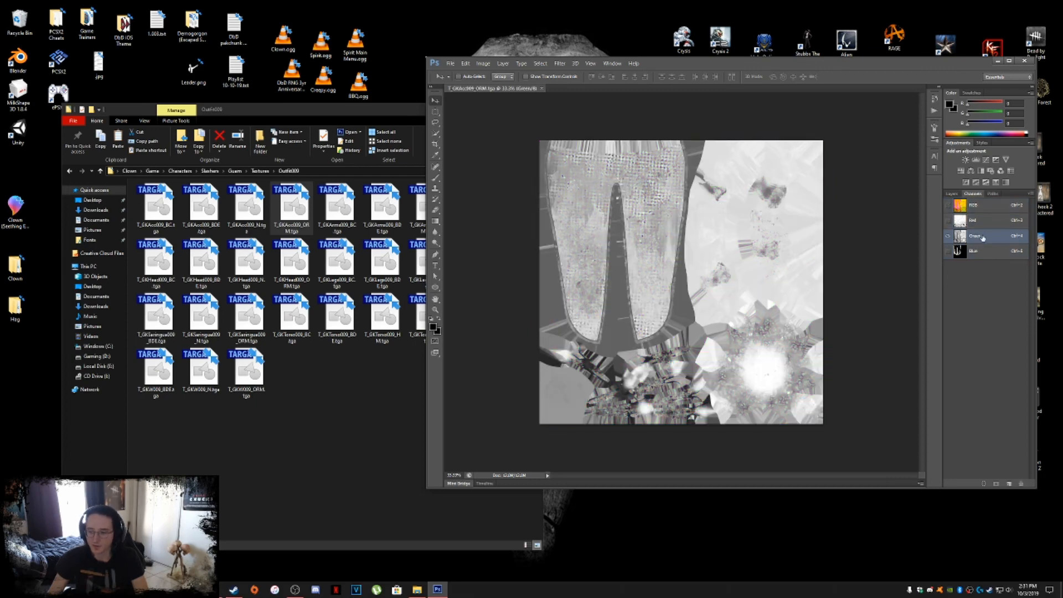
Step: Duplicate the Green channel as an inverted copy, then return to the RGB composite
{"action": "right_click", "coordinate": [976, 235]}
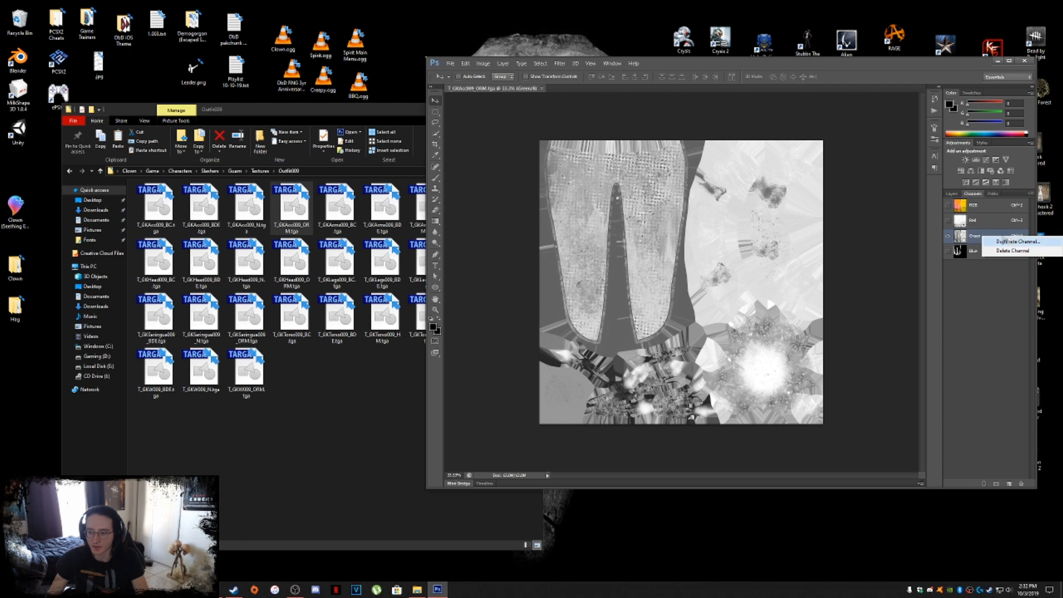
{"action": "left_click", "coordinate": [1009, 242]}
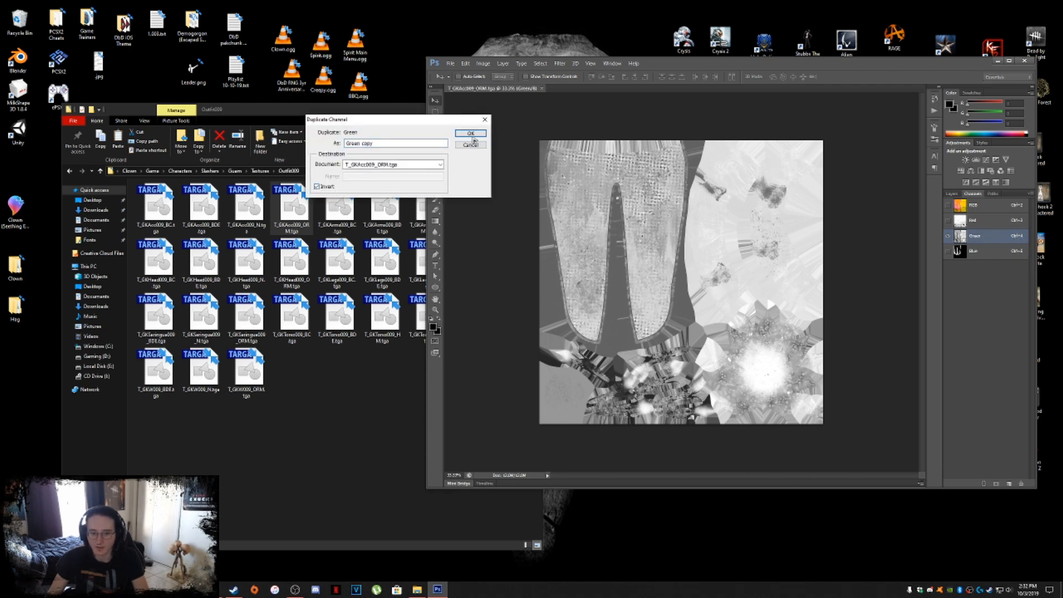
{"action": "left_click", "coordinate": [470, 133]}
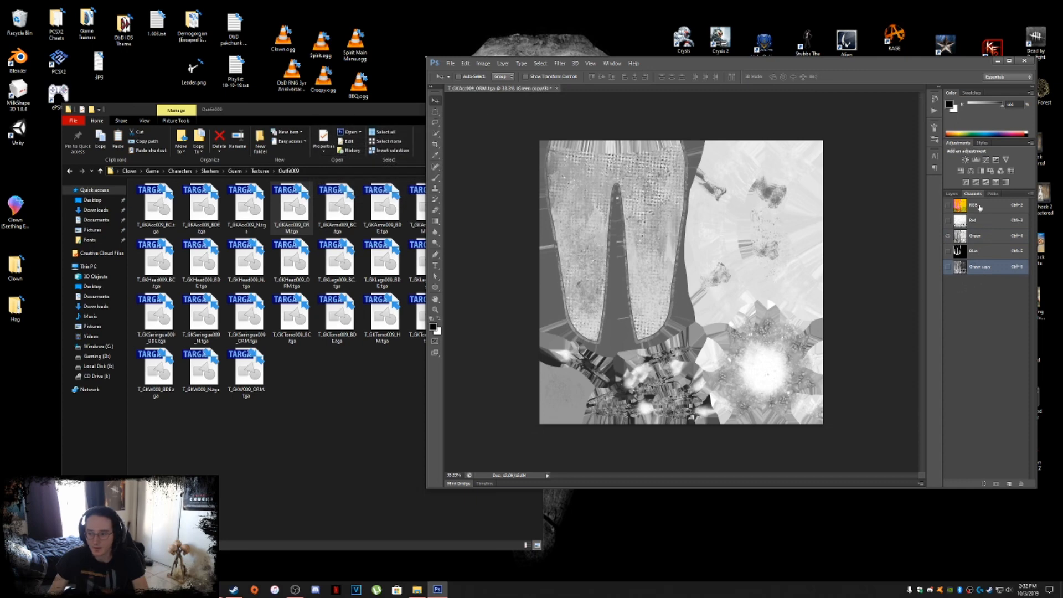
{"action": "left_click", "coordinate": [946, 205]}
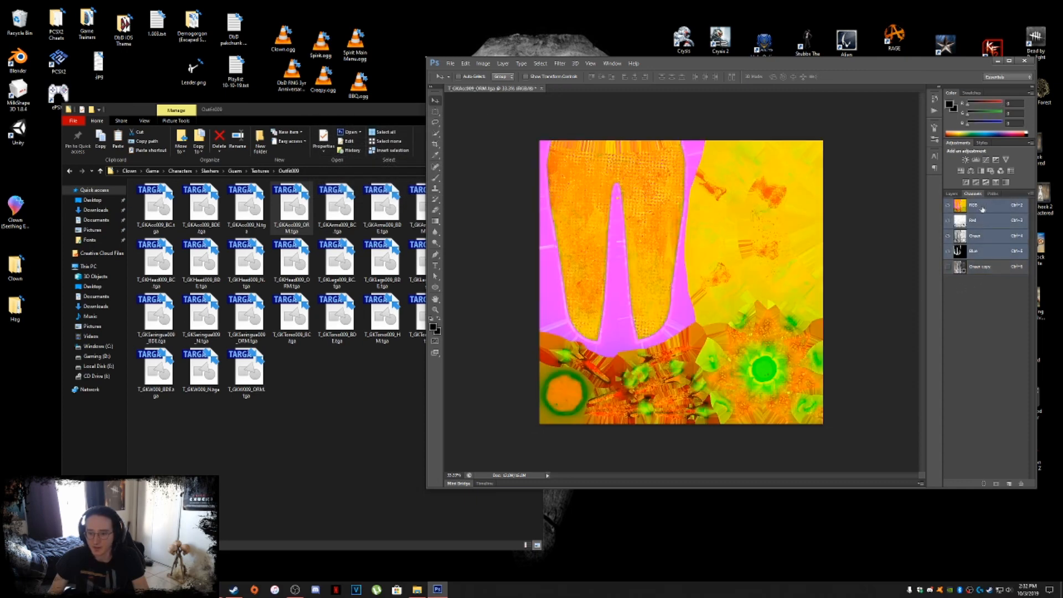
Step: Remix the ORM Red and Green outputs with Channel Mixer, then close the texture
{"action": "left_click", "coordinate": [483, 64]}
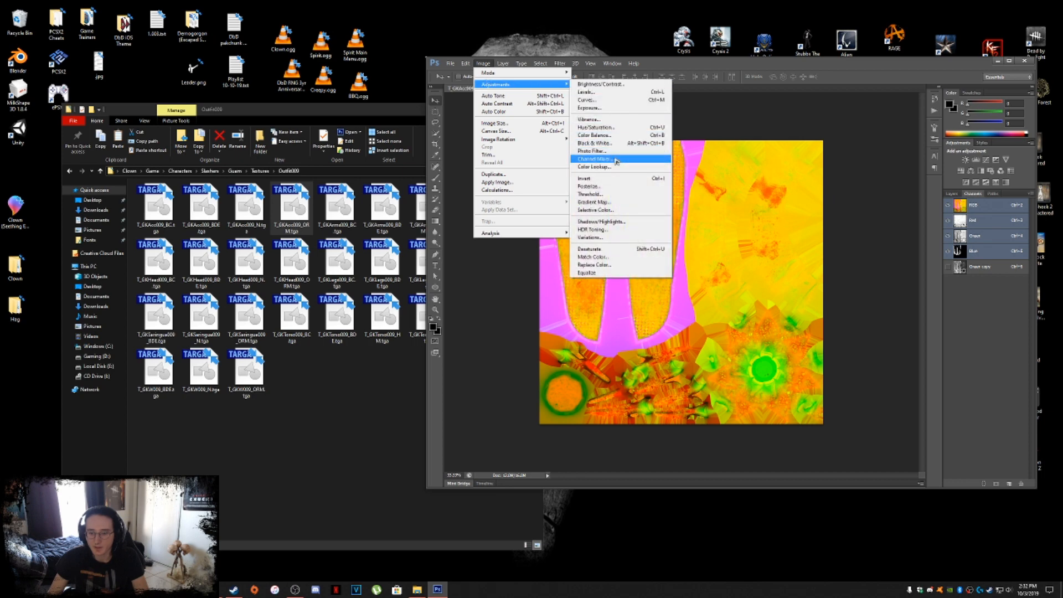
{"action": "left_click", "coordinate": [594, 159]}
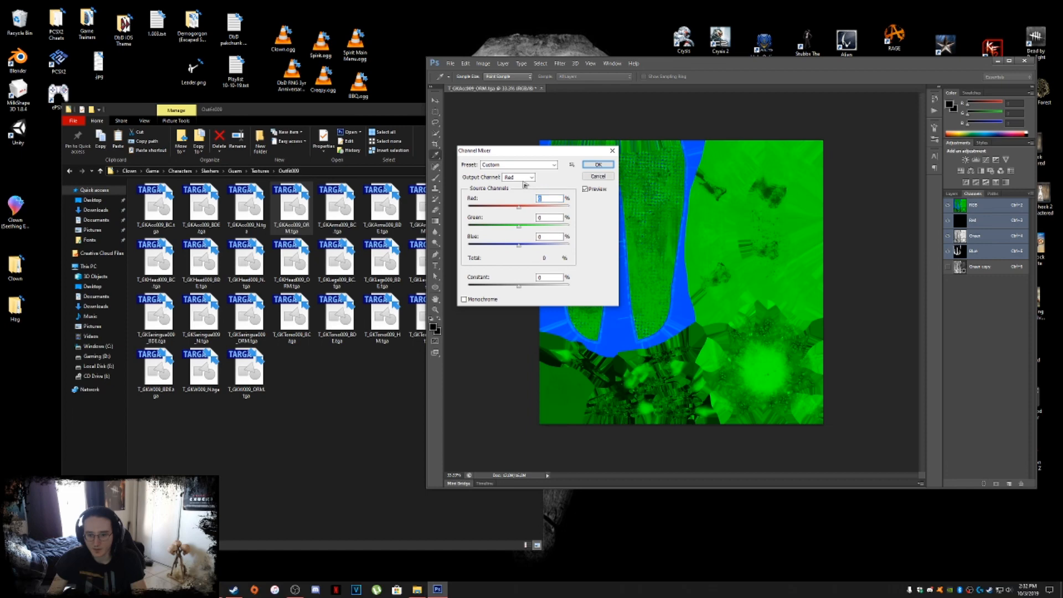
{"action": "left_click", "coordinate": [518, 177]}
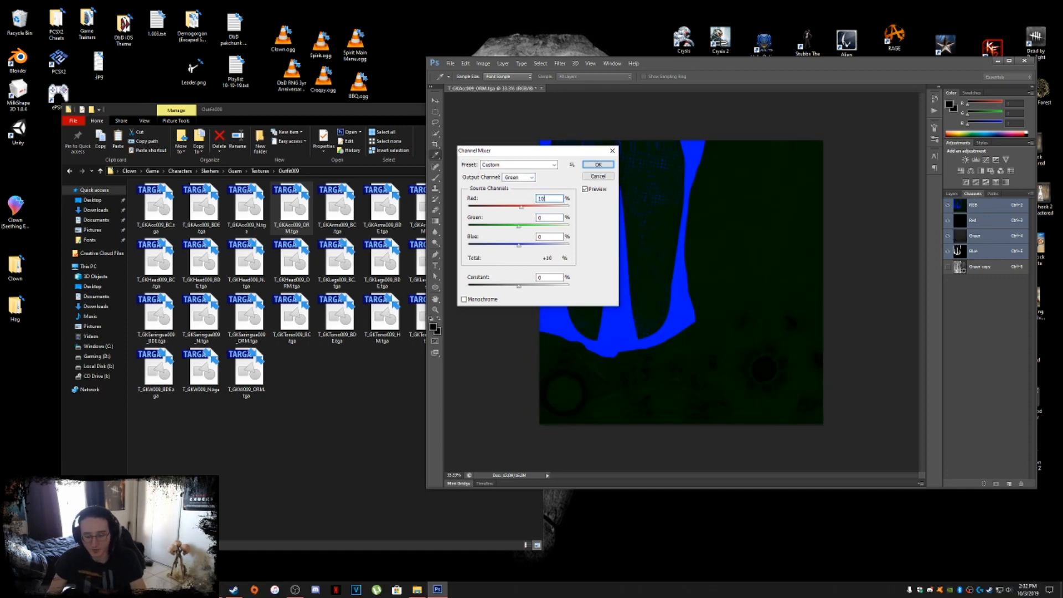
{"action": "left_click", "coordinate": [597, 164]}
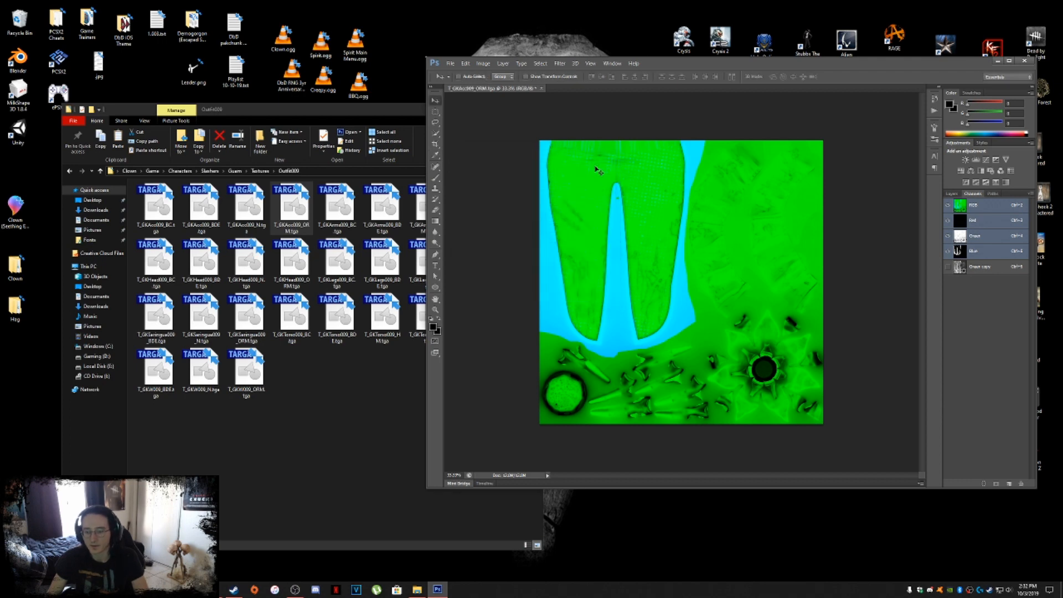
{"action": "mouse_move", "coordinate": [595, 170]}
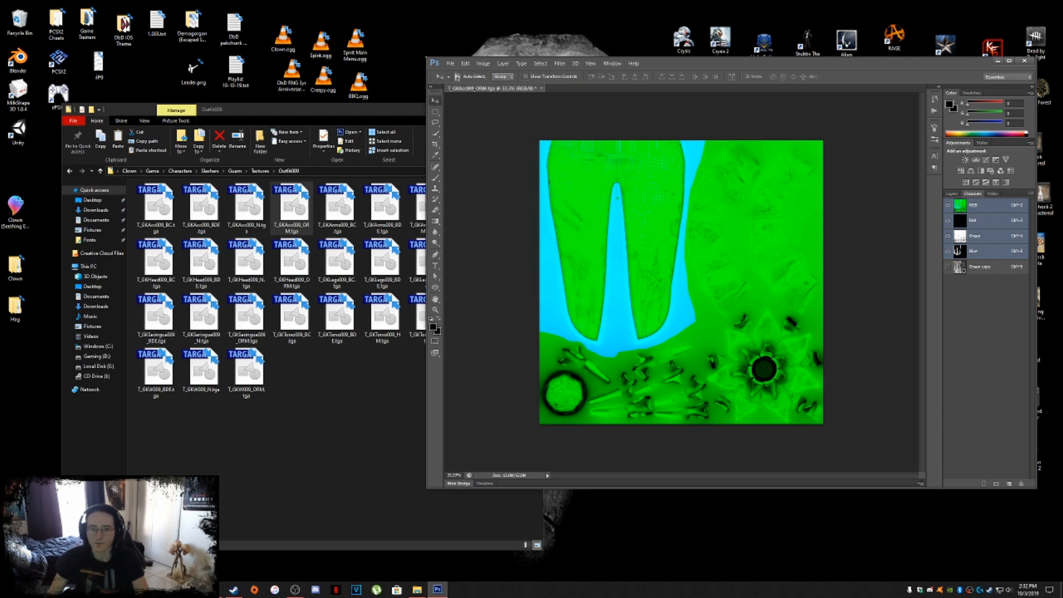
{"action": "left_click", "coordinate": [450, 63]}
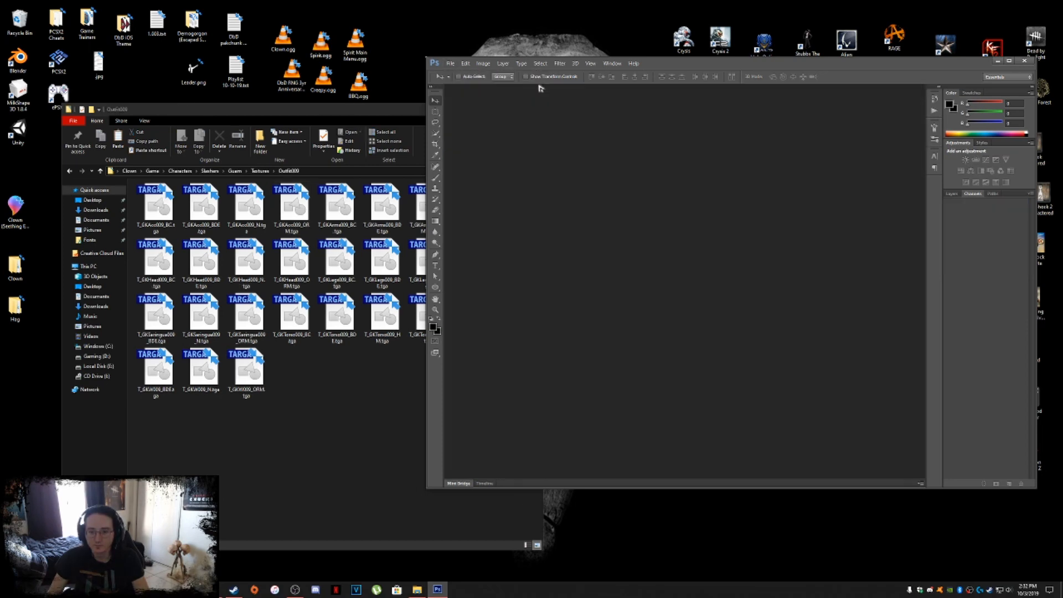
Step: Bring the Outfit009 textures folder forward, select arms texture files, and open one's context menu
{"action": "left_click", "coordinate": [998, 61]}
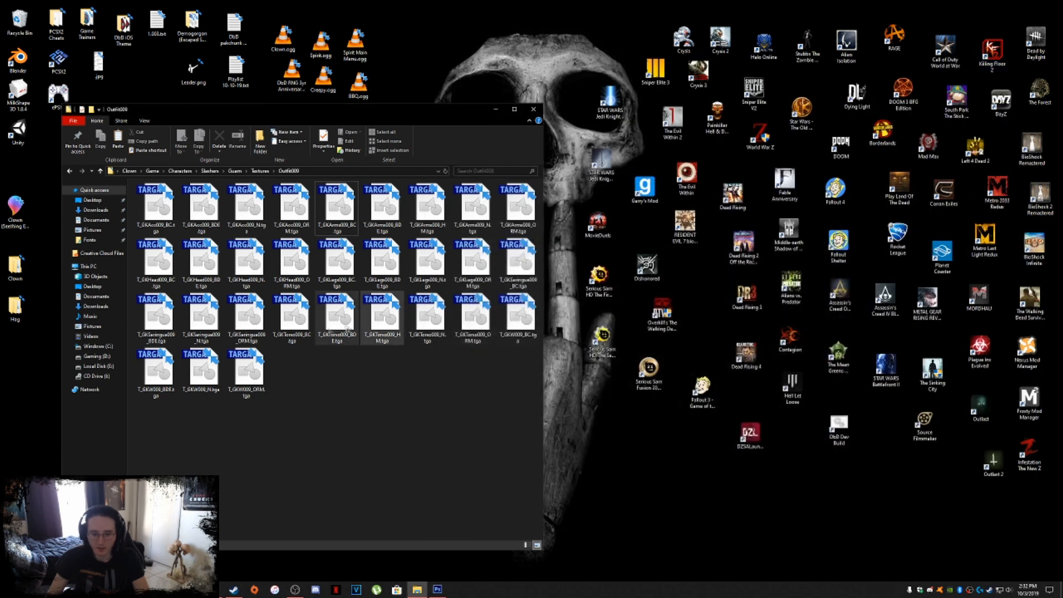
{"action": "mouse_move", "coordinate": [337, 315]}
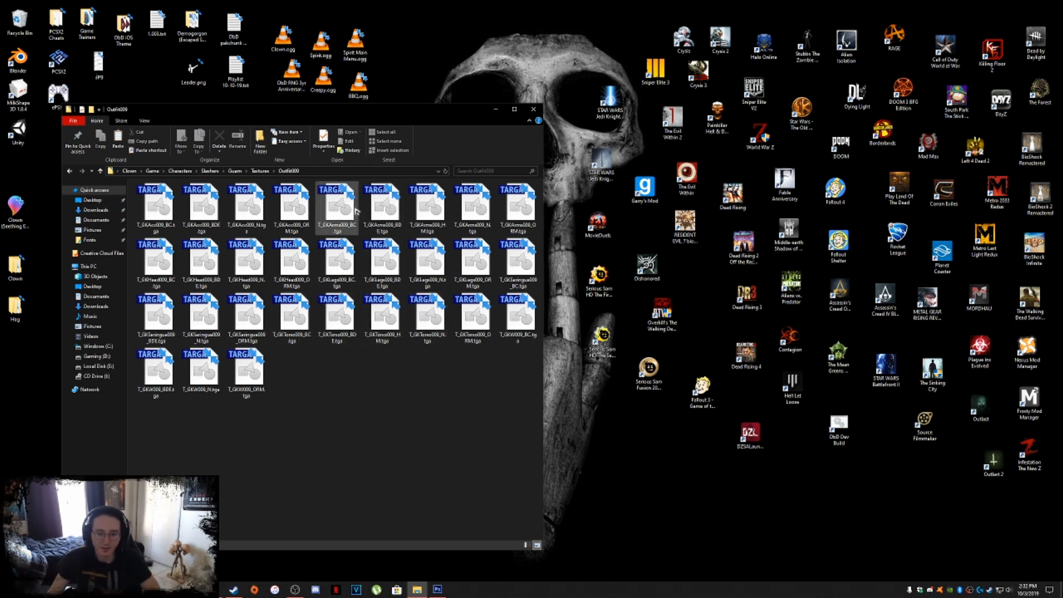
{"action": "left_click", "coordinate": [336, 206]}
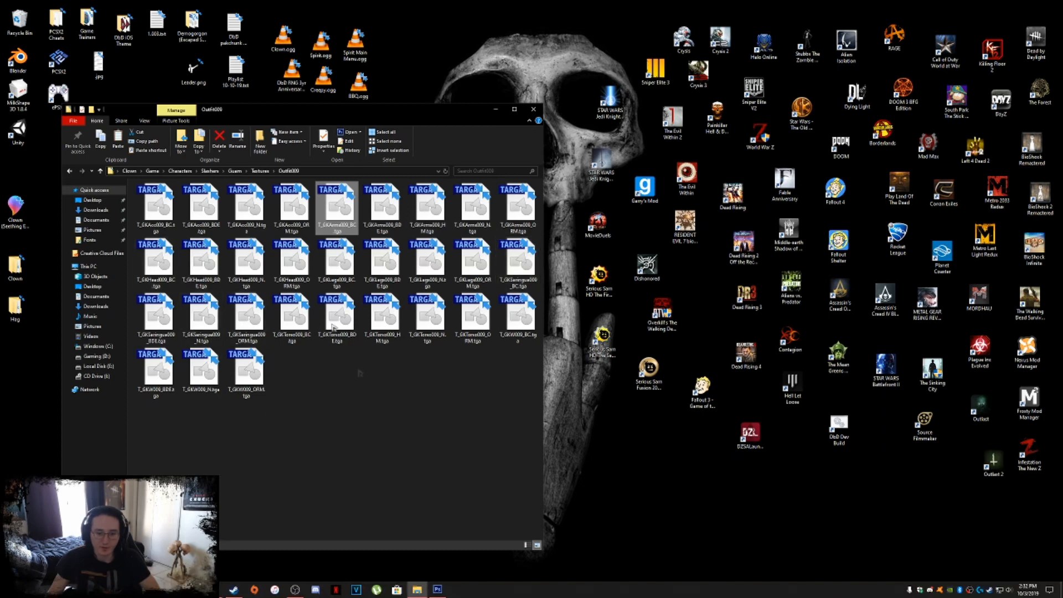
{"action": "mouse_move", "coordinate": [342, 383]}
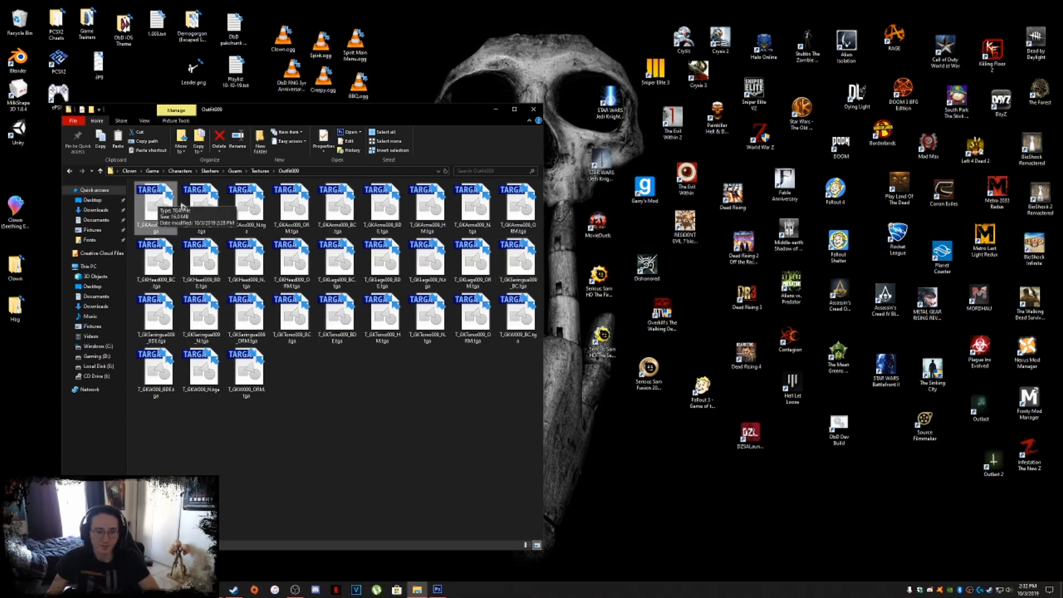
{"action": "left_click", "coordinate": [292, 207]}
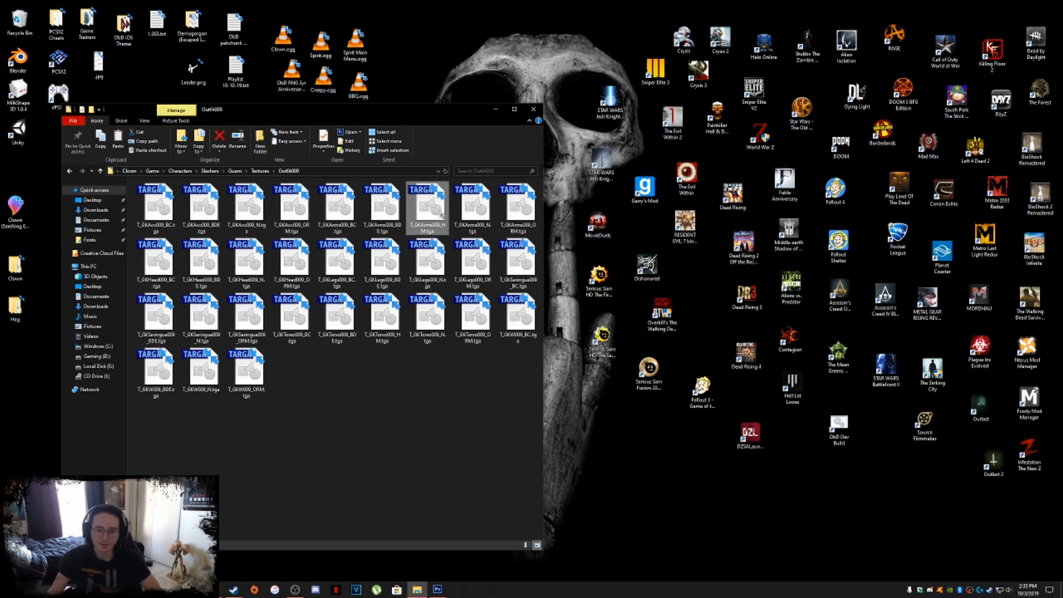
{"action": "right_click", "coordinate": [425, 206]}
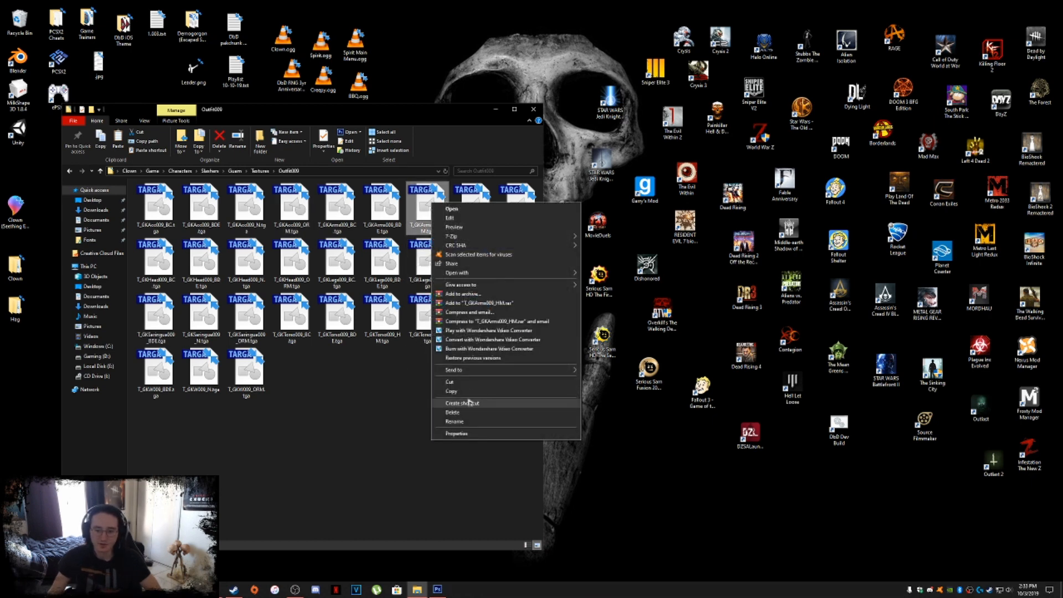